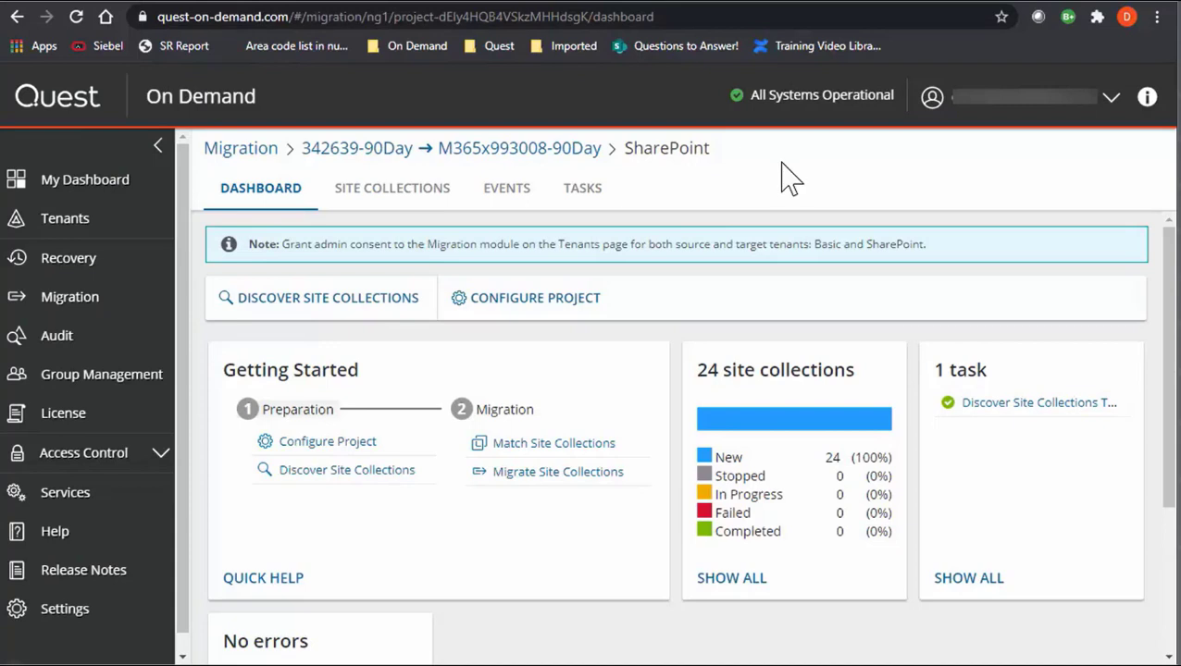
mouse_move(1080, 460)
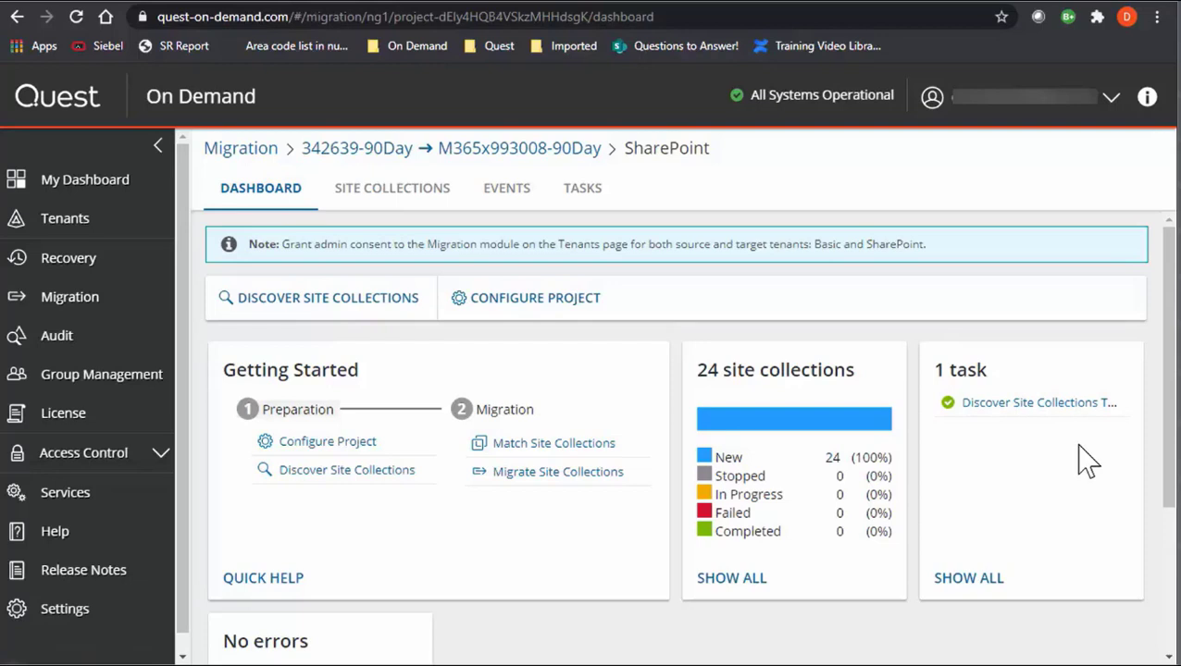
mouse_move(1081, 476)
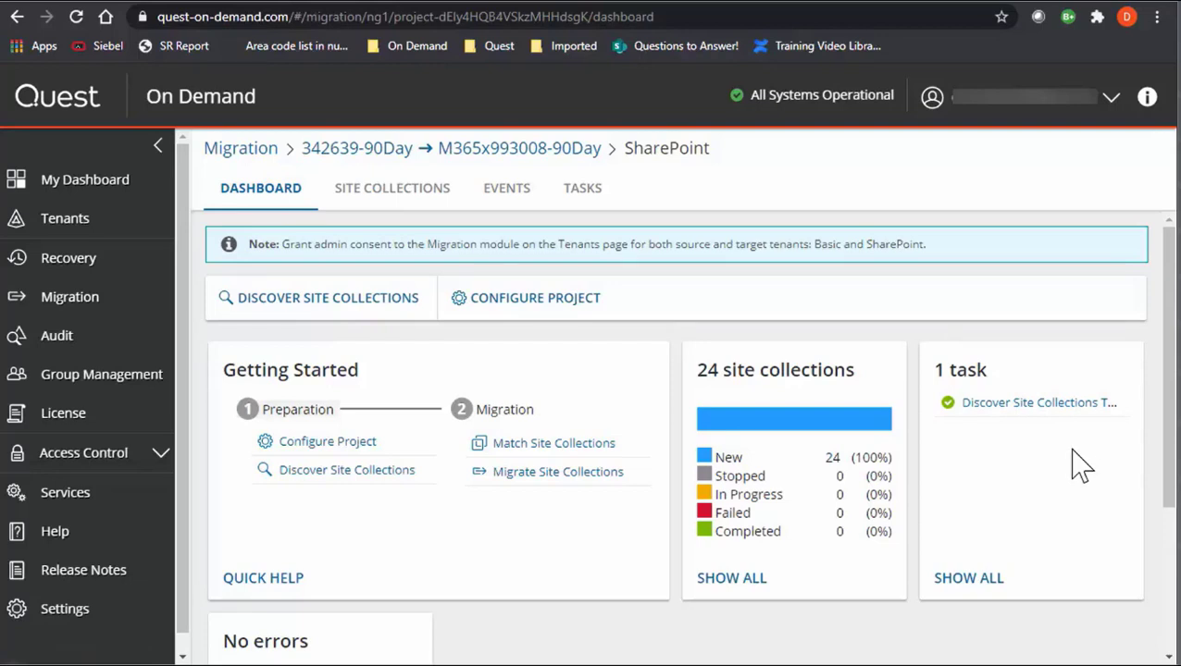
mouse_move(856, 206)
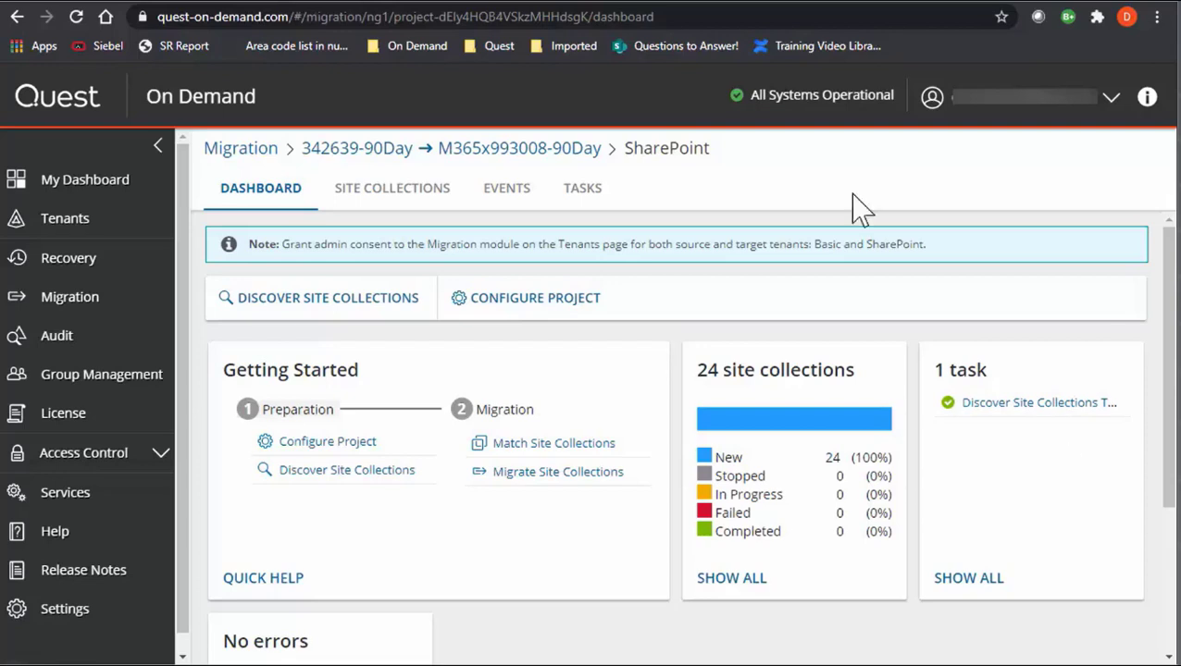
mouse_move(250, 479)
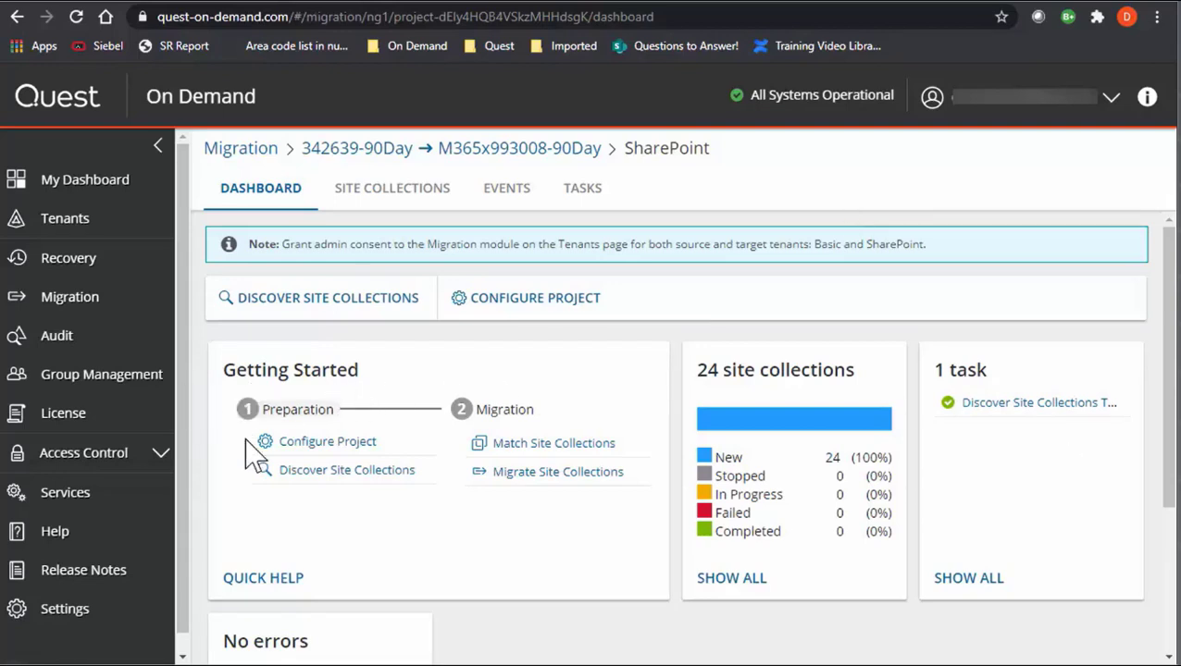
mouse_move(260, 474)
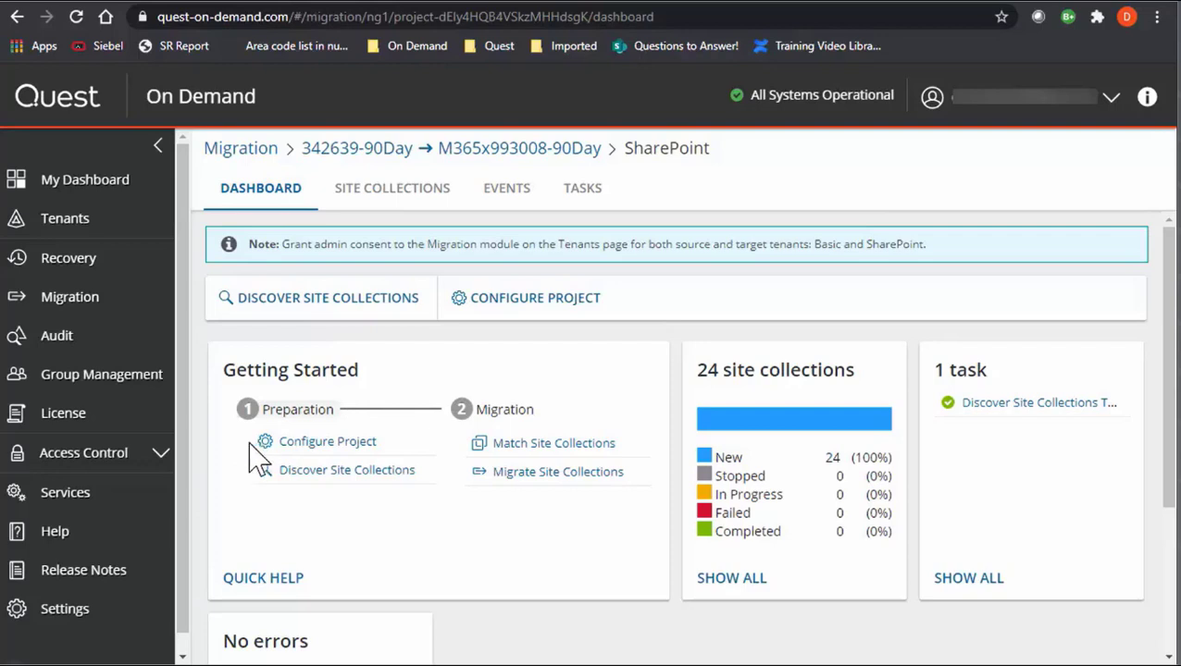
mouse_move(689, 573)
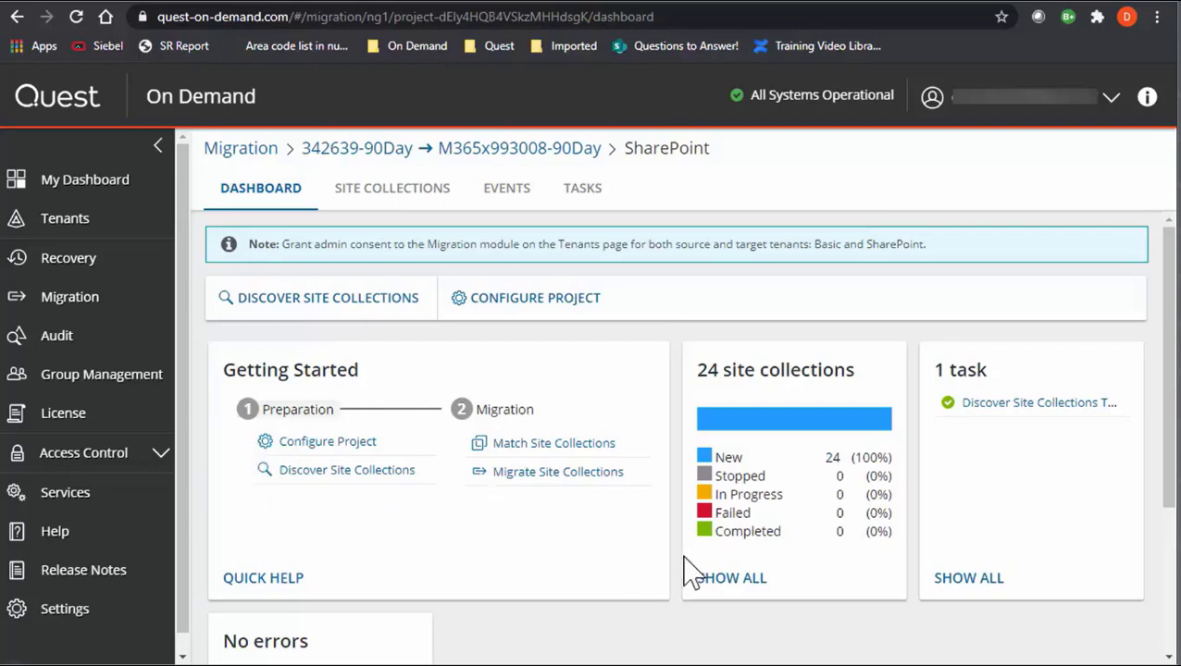
mouse_move(722, 498)
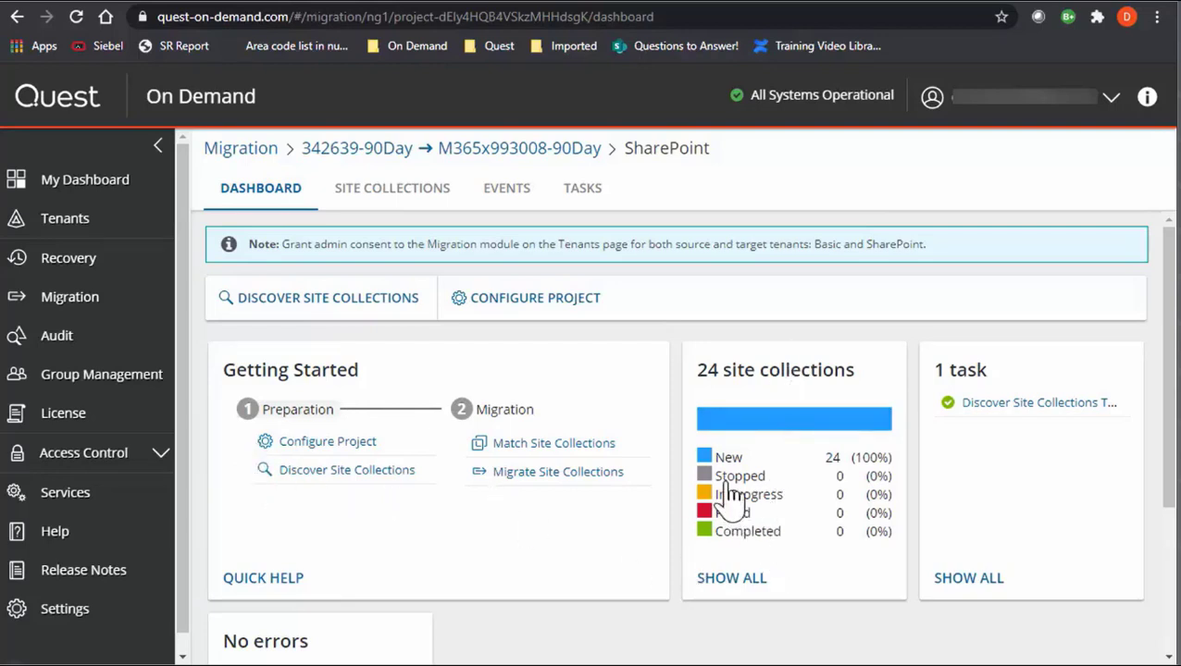
mouse_move(747, 538)
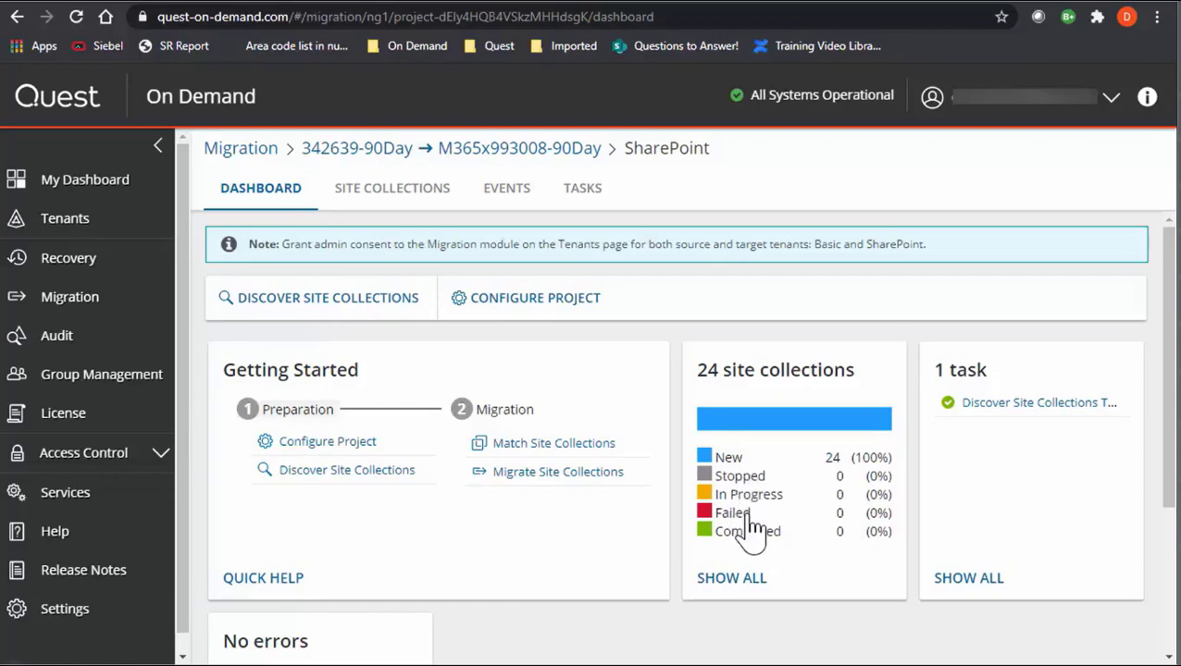
mouse_move(816, 552)
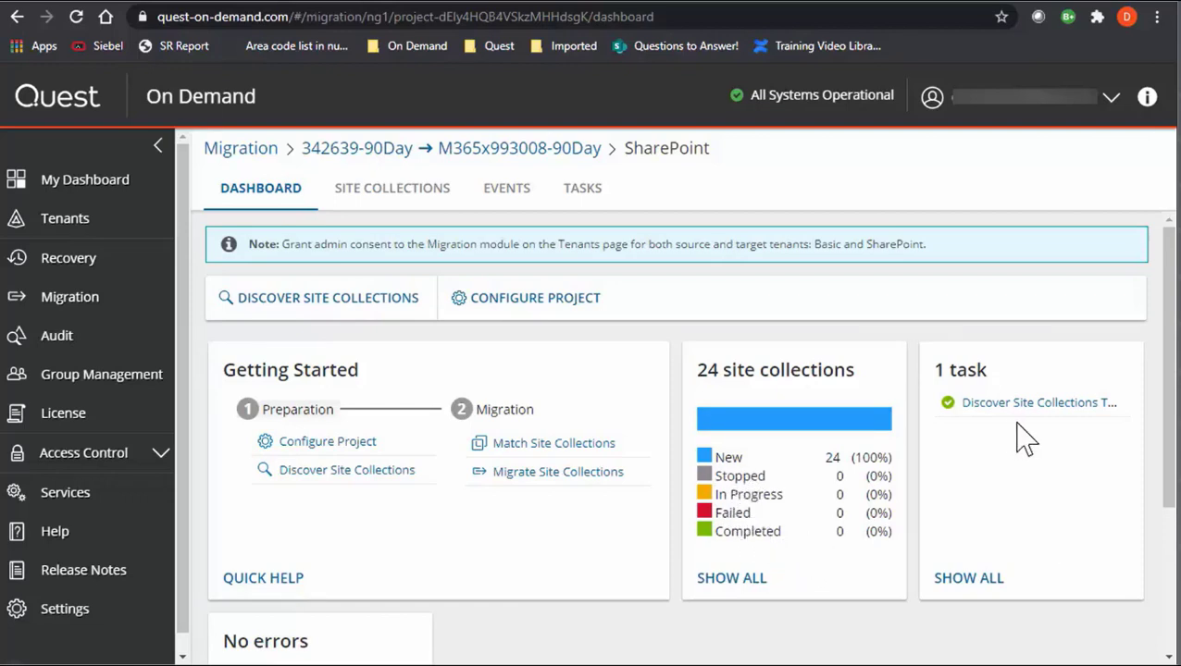
mouse_move(1041, 572)
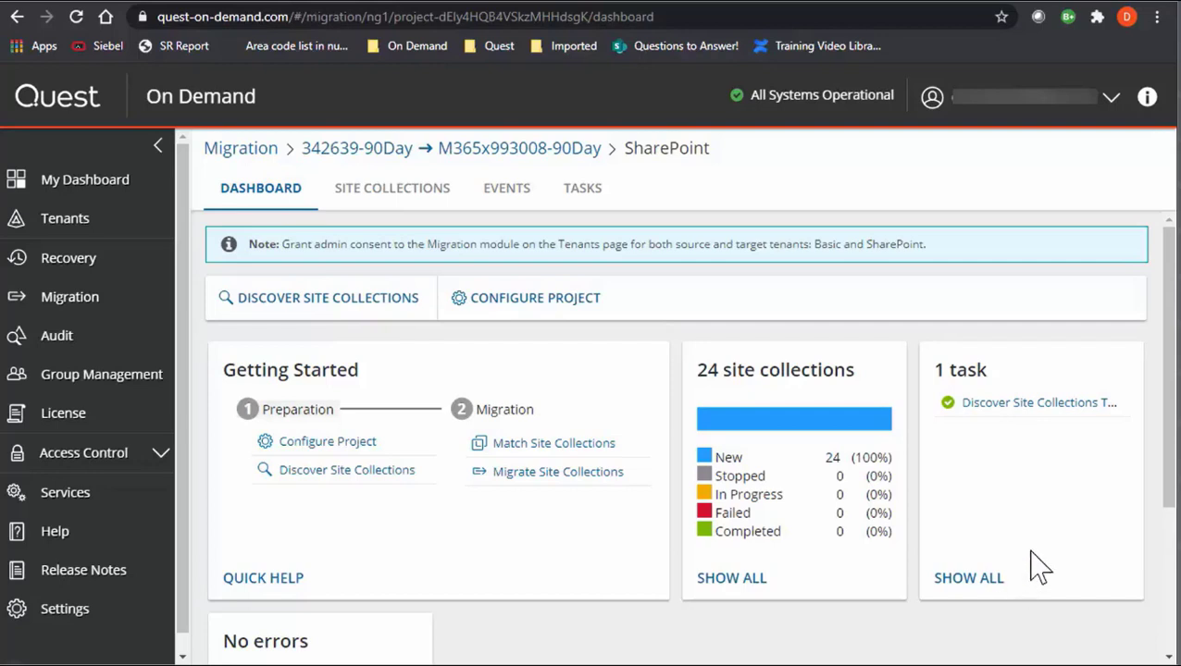
- Browse the site collections list, select Benefits, and view the available status filters
scroll("down", 3)
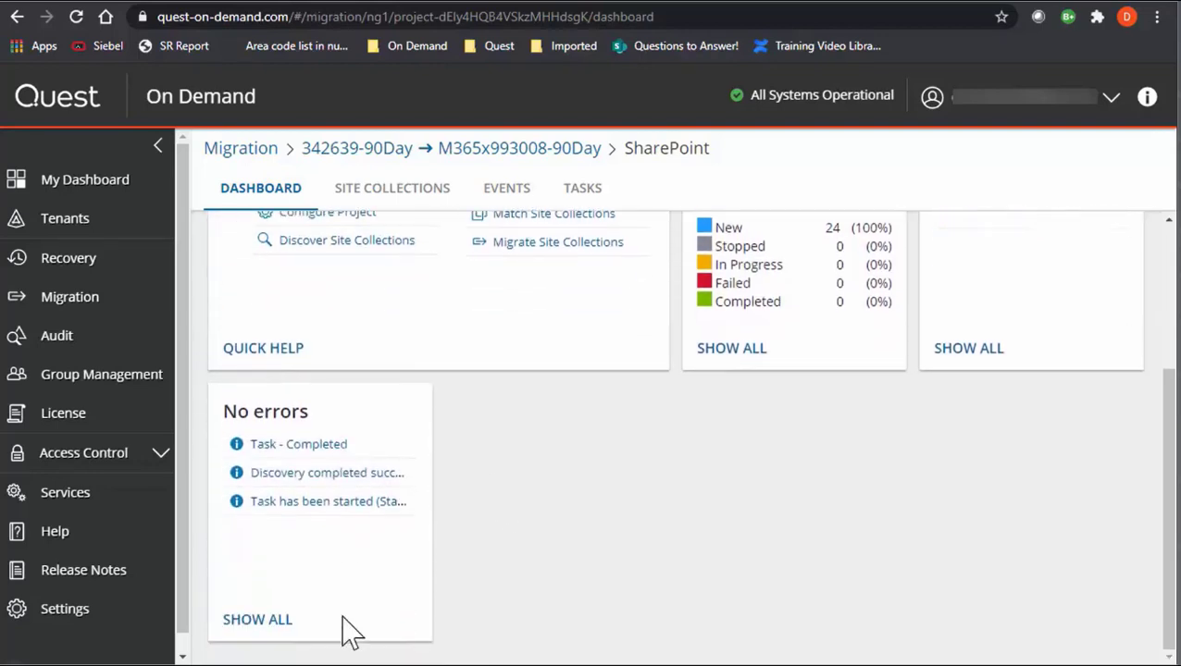
scroll("up", 3)
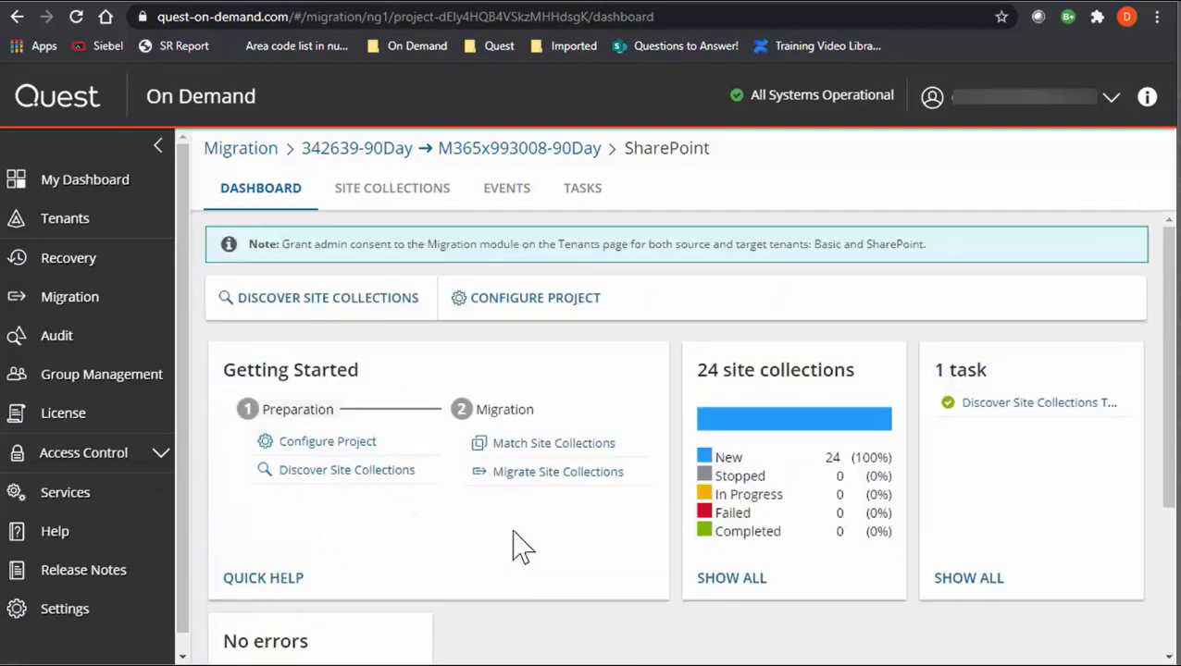
mouse_move(624, 551)
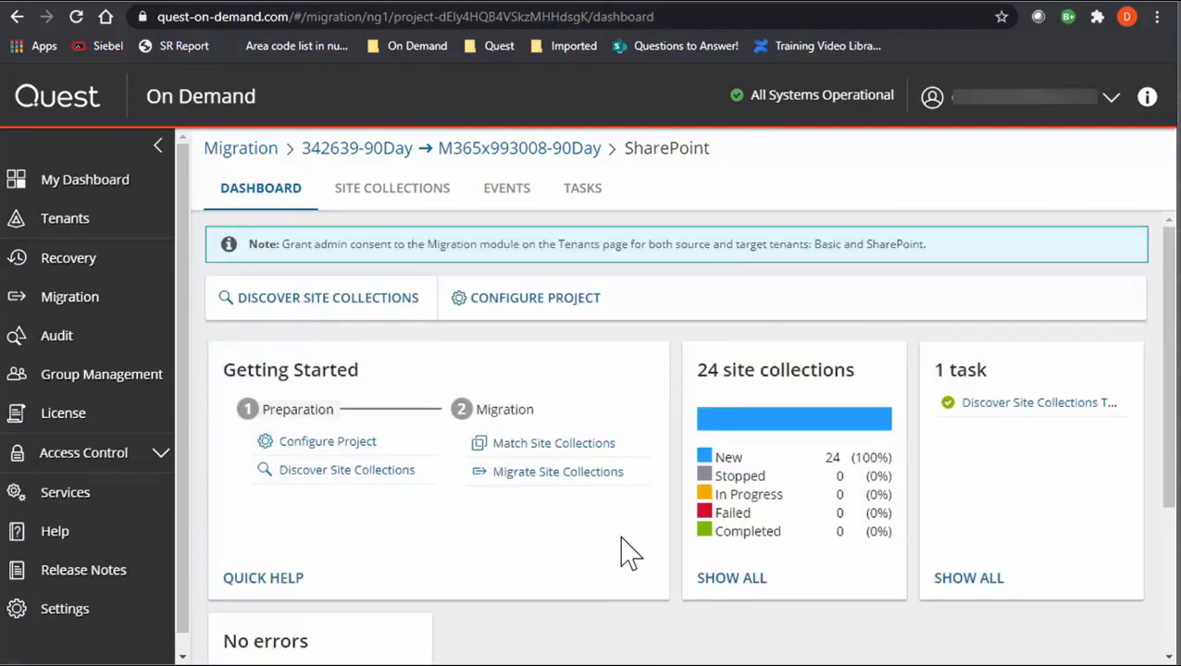
mouse_move(969, 244)
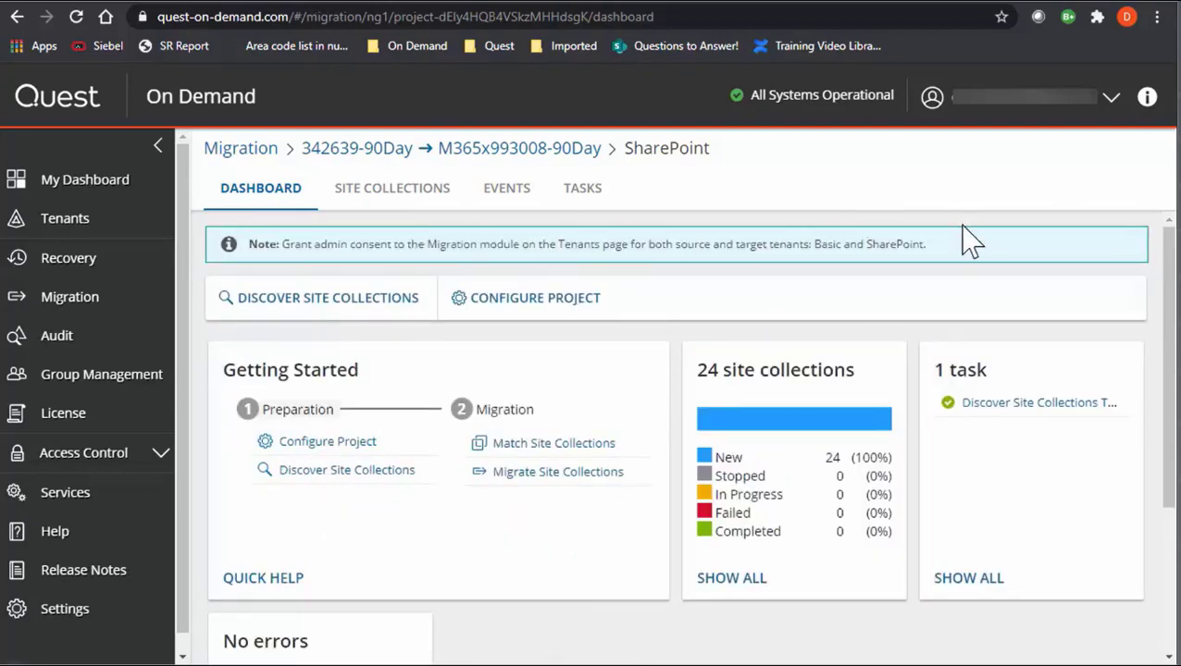
mouse_move(436, 269)
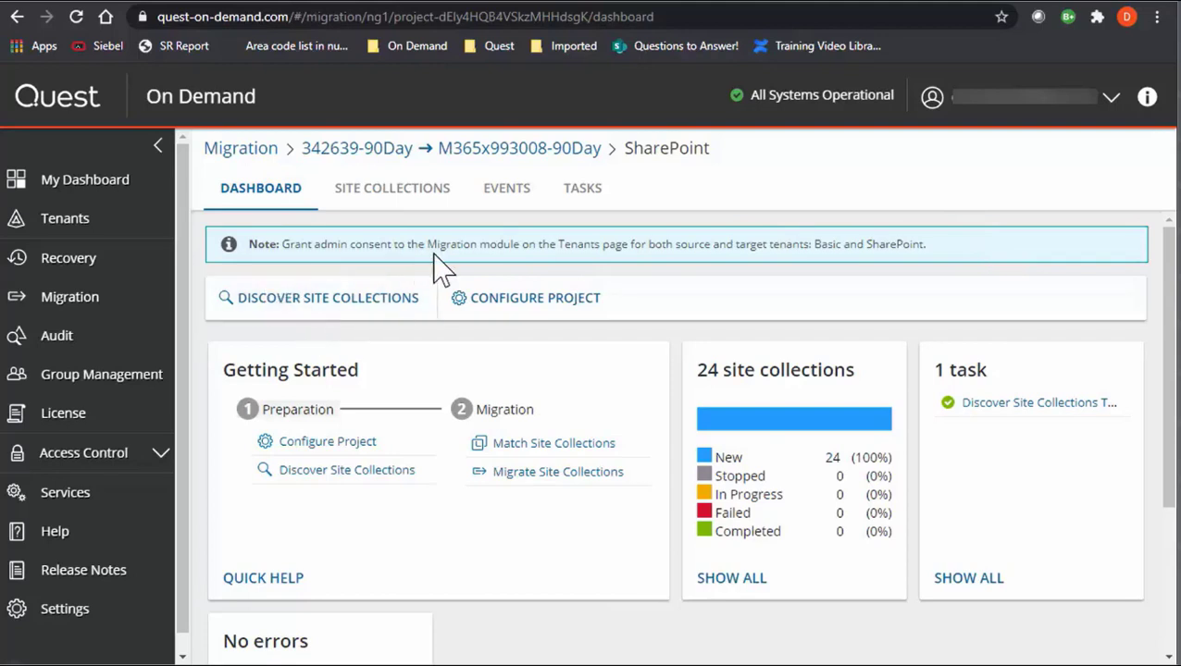
mouse_move(391, 194)
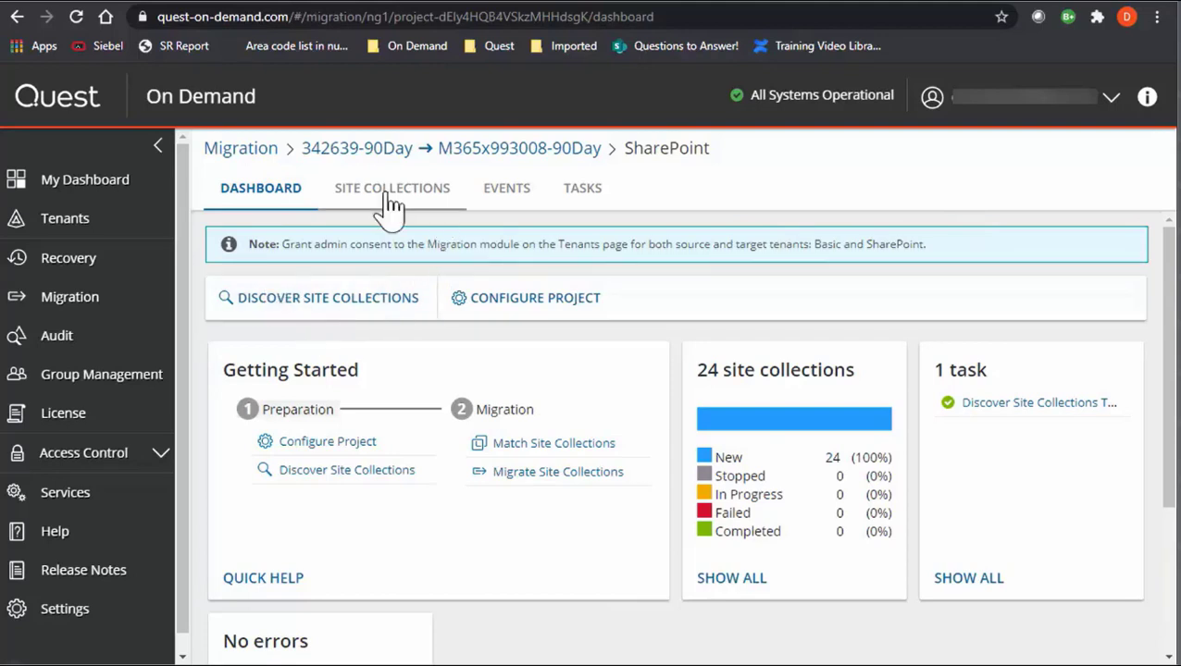
left_click(391, 188)
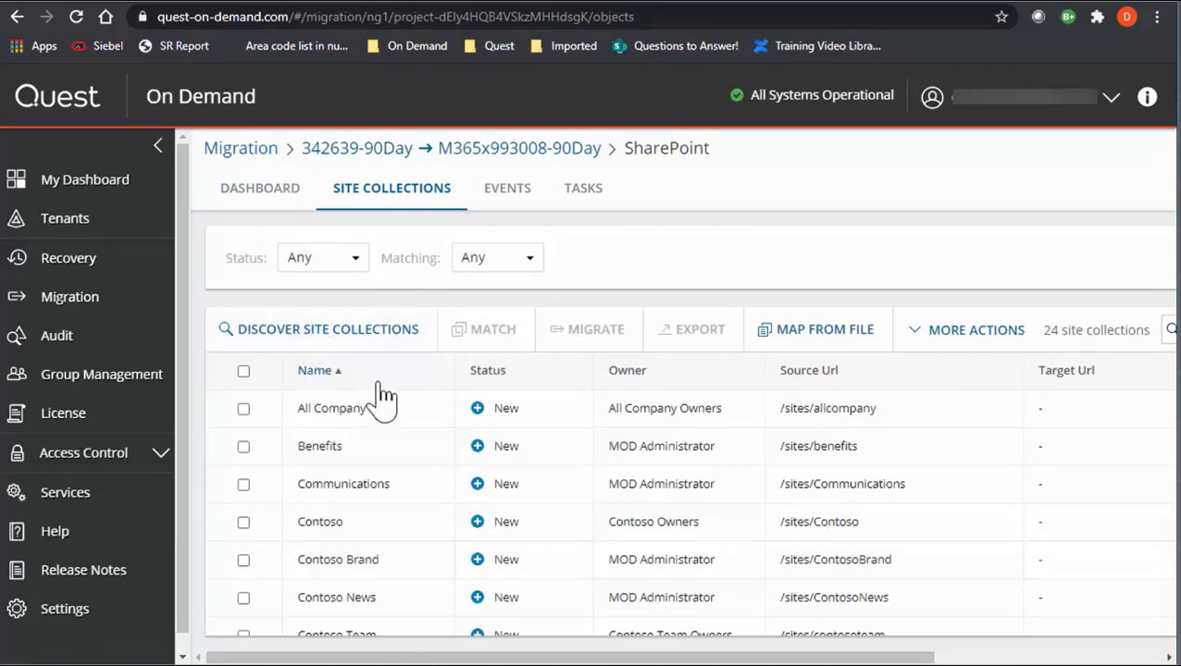
scroll("down", 3)
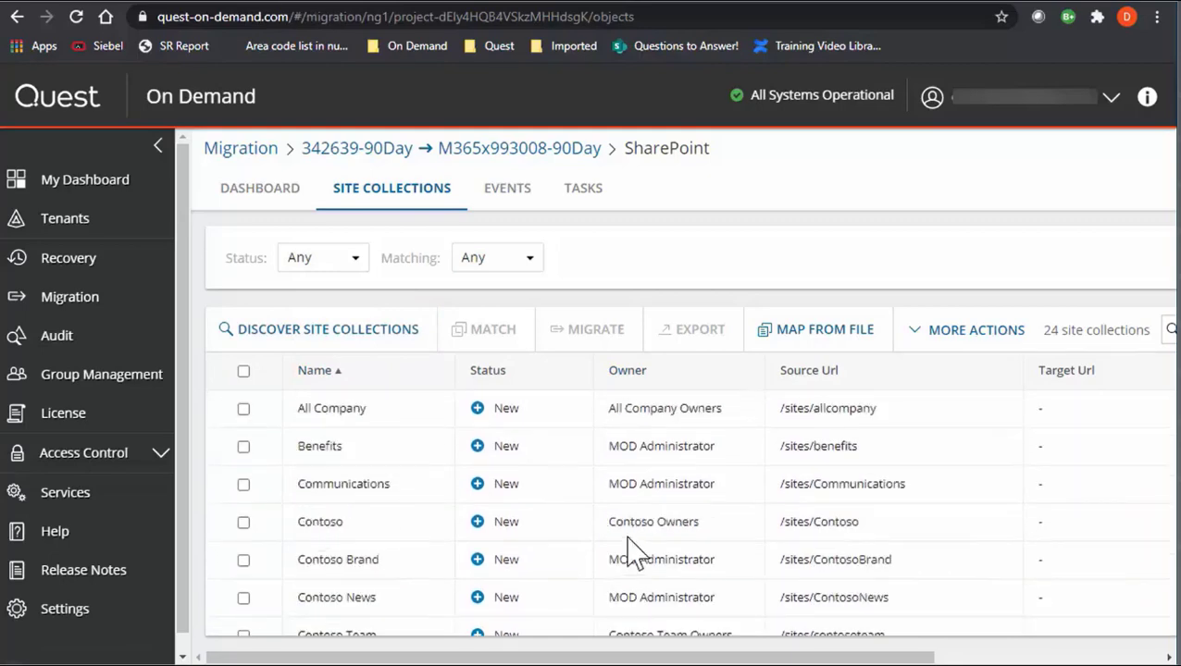
mouse_move(532, 577)
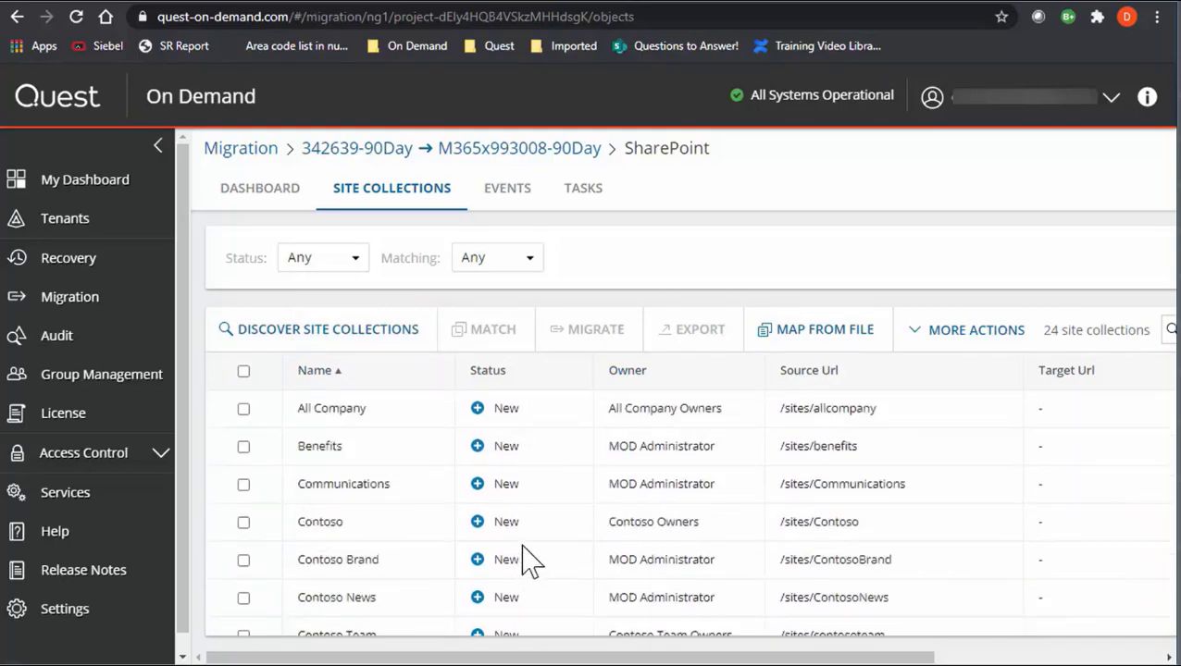
scroll("right", 3)
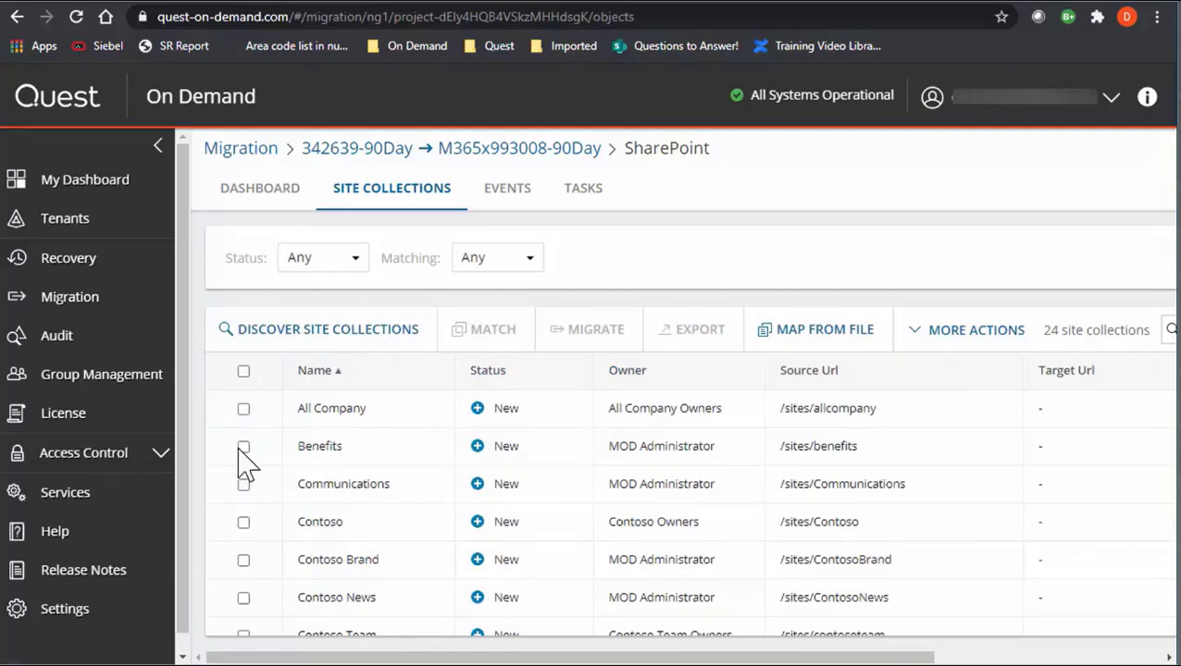
left_click(244, 446)
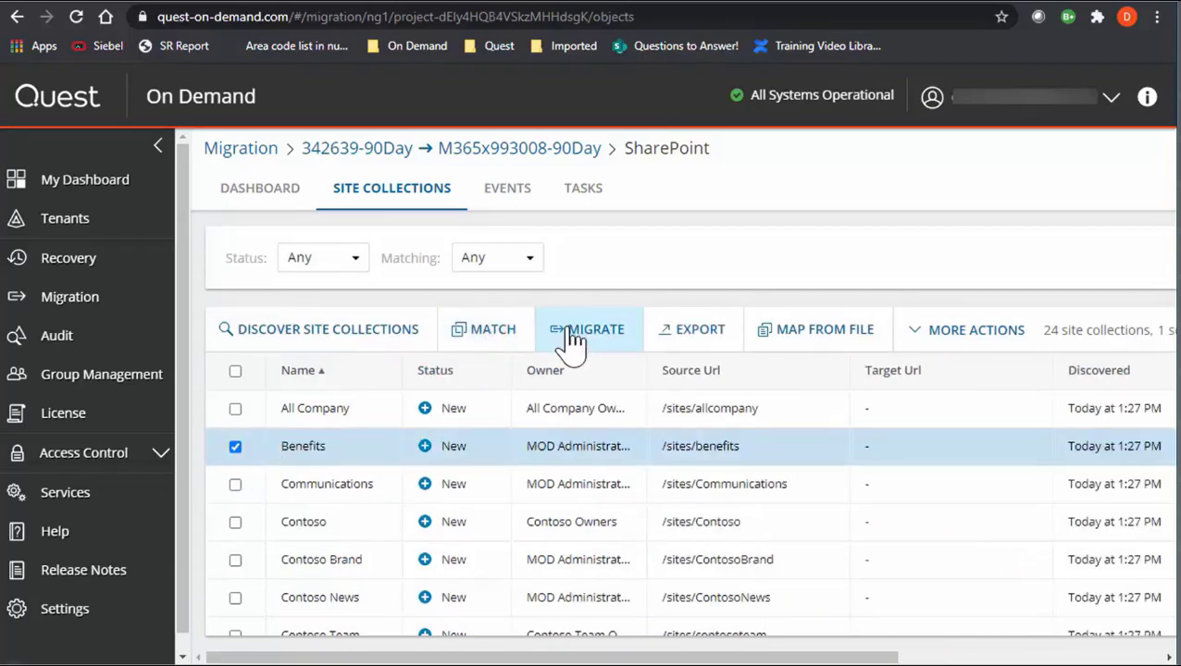
mouse_move(769, 294)
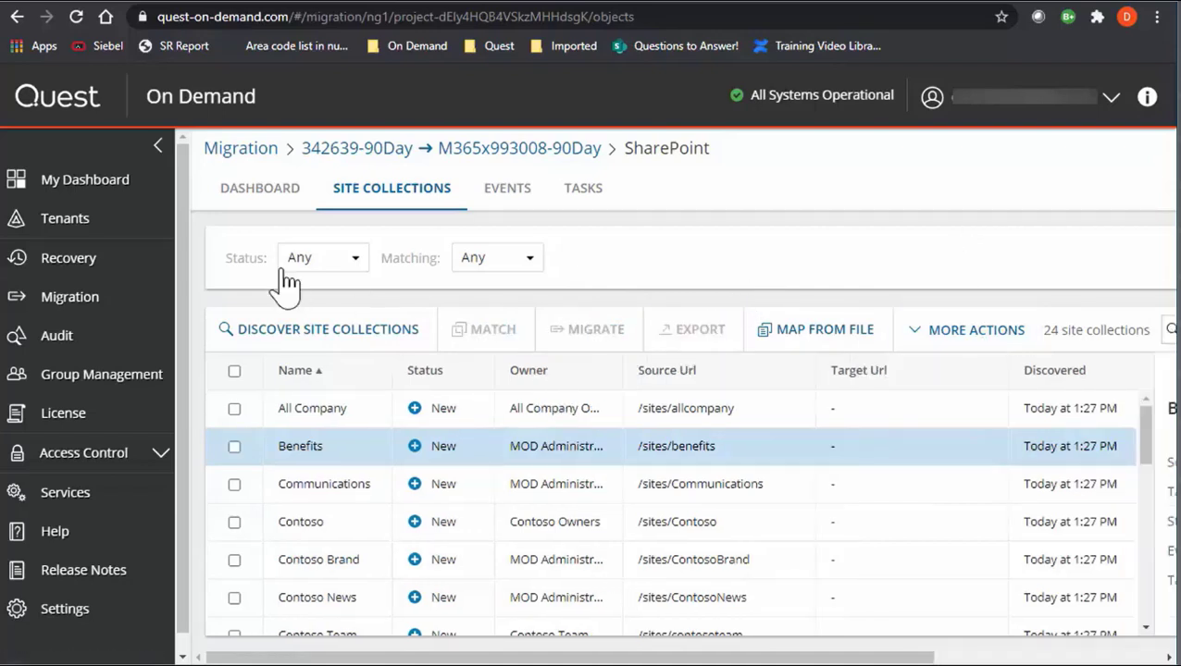
left_click(321, 257)
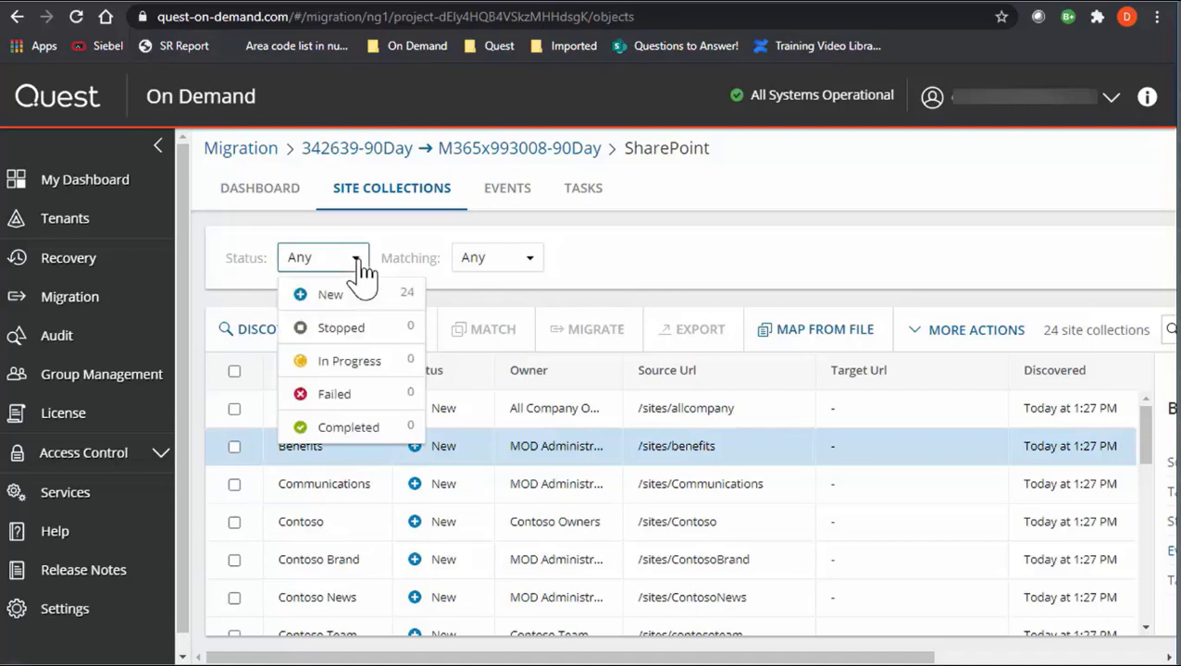
mouse_move(361, 329)
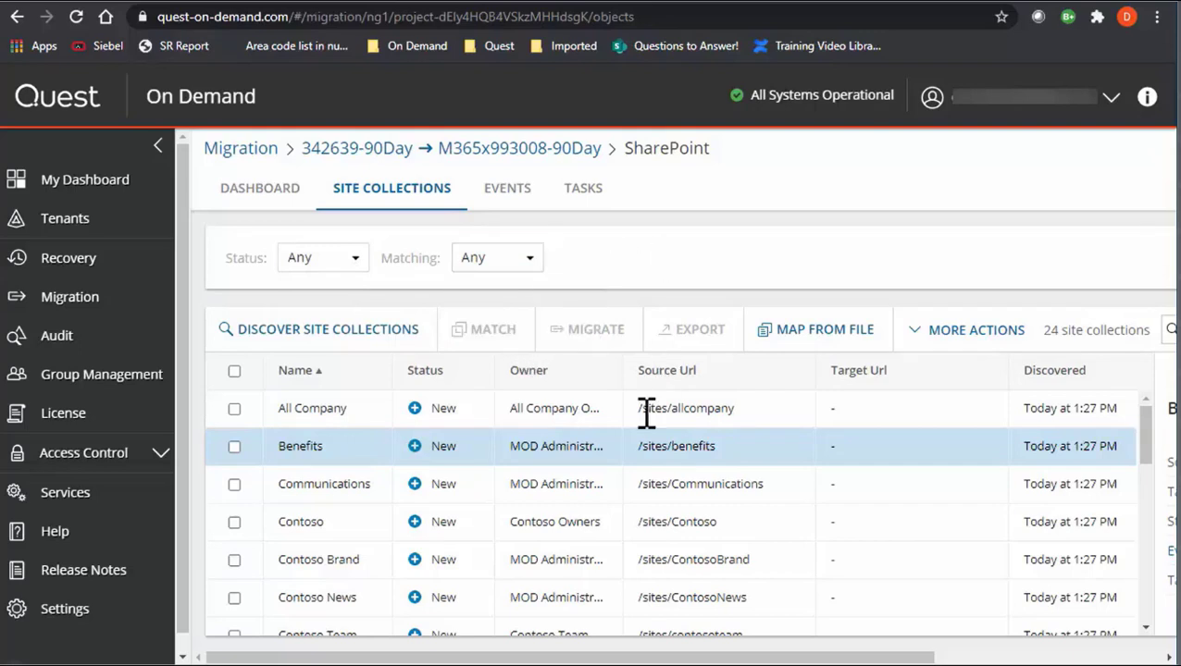
- Open the project's event log, then select and deselect all three discovery events
left_click(506, 188)
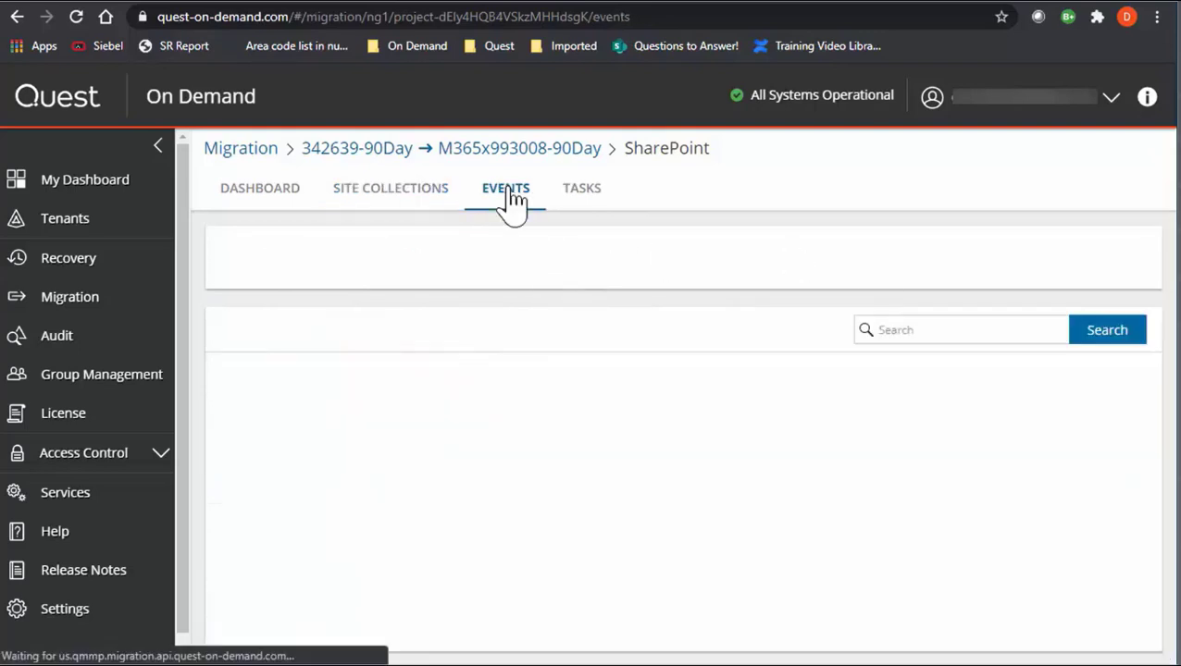
left_click(504, 187)
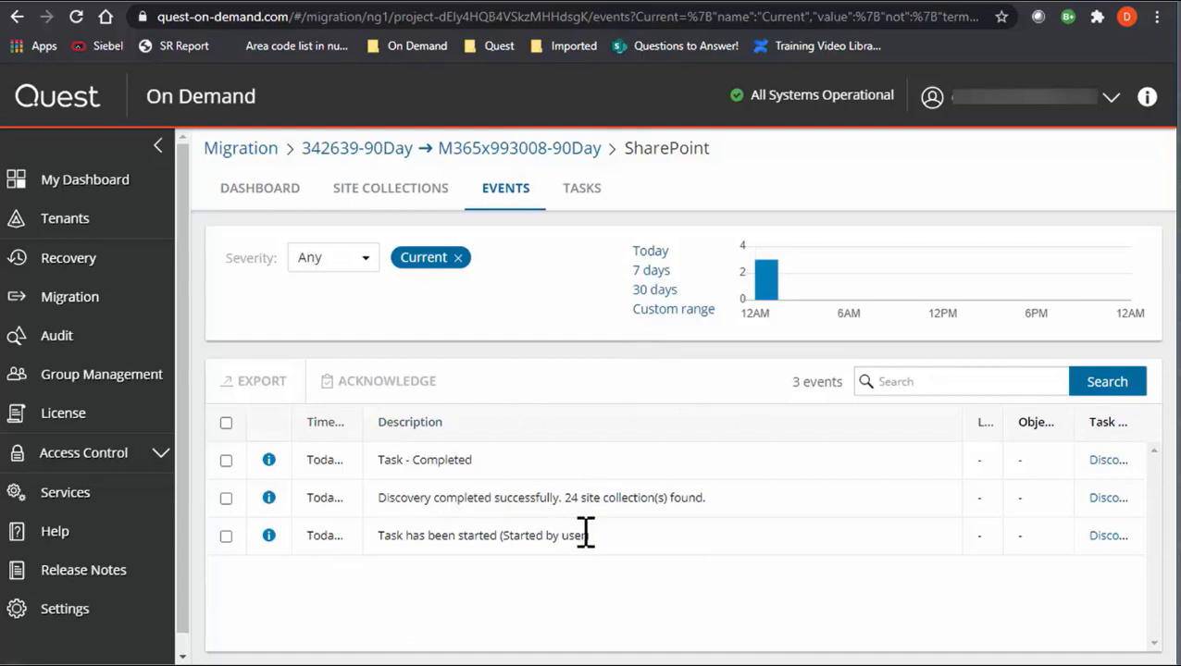
mouse_move(226, 423)
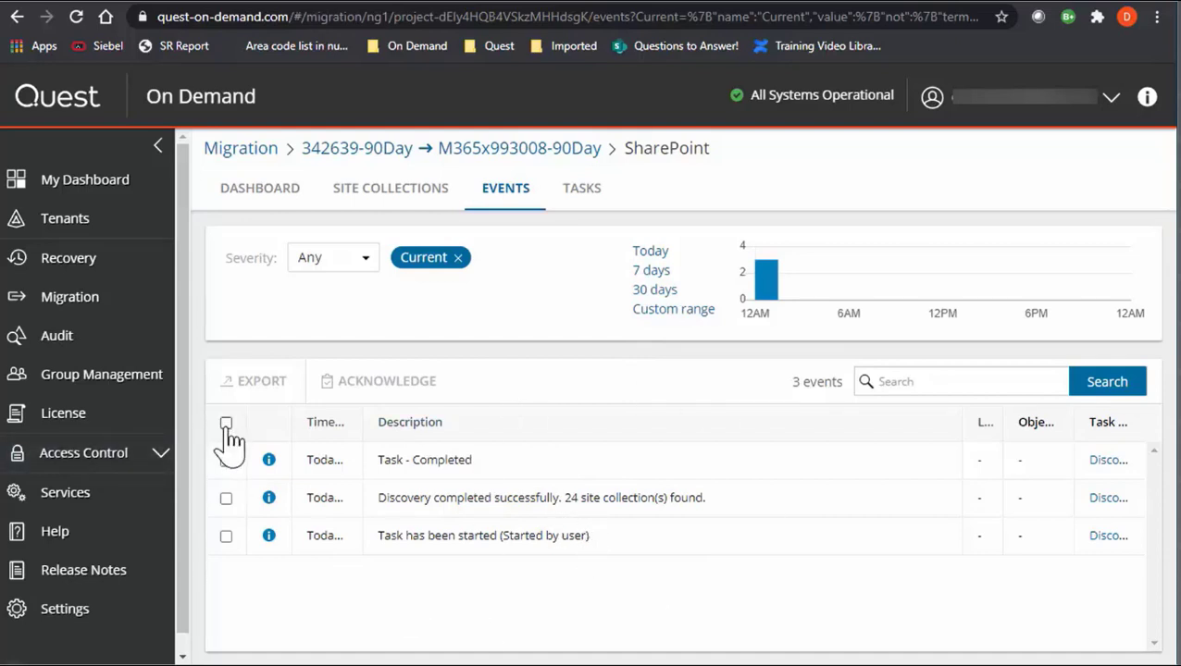
left_click(226, 423)
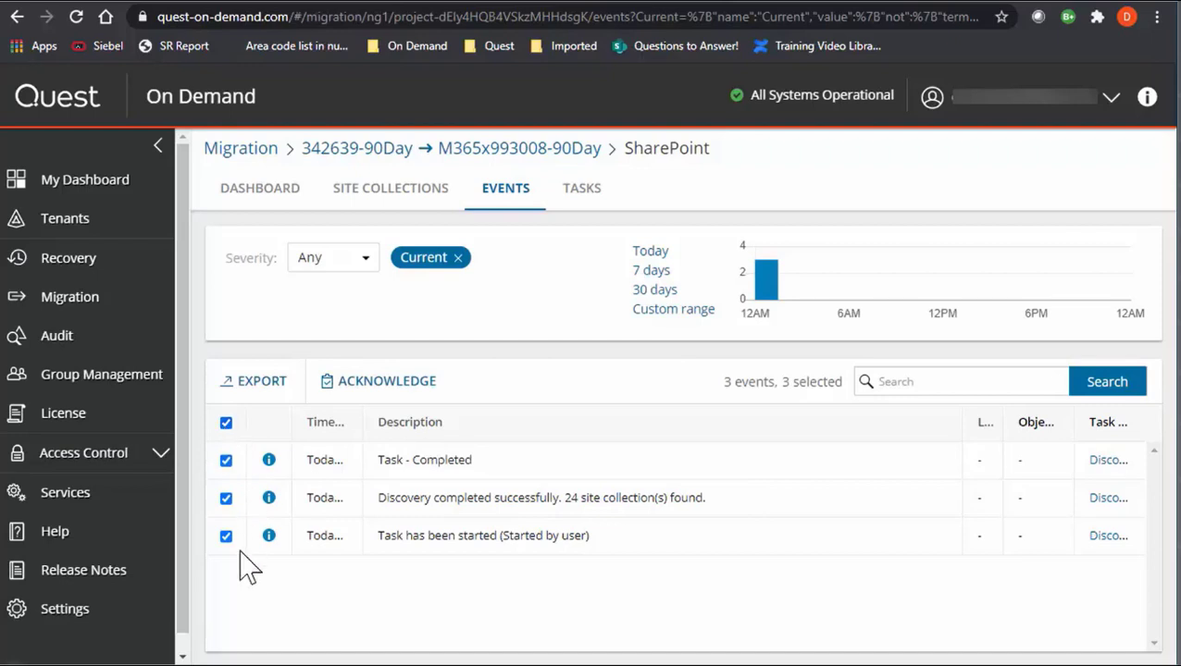
mouse_move(174, 421)
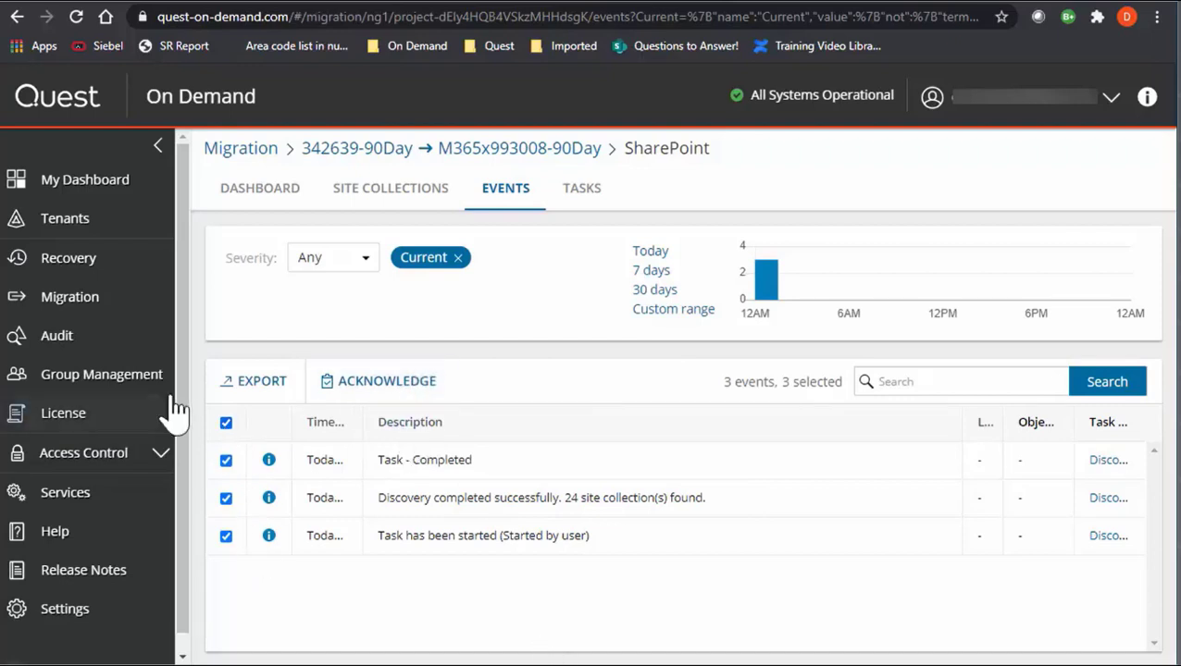
left_click(226, 423)
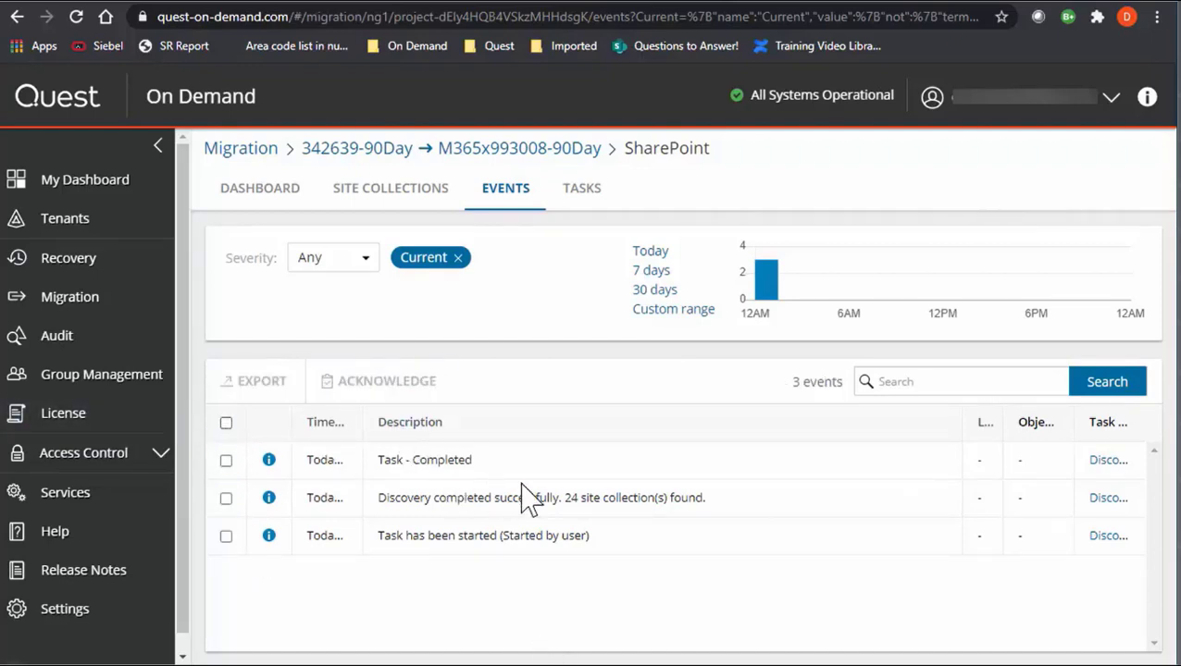
mouse_move(681, 608)
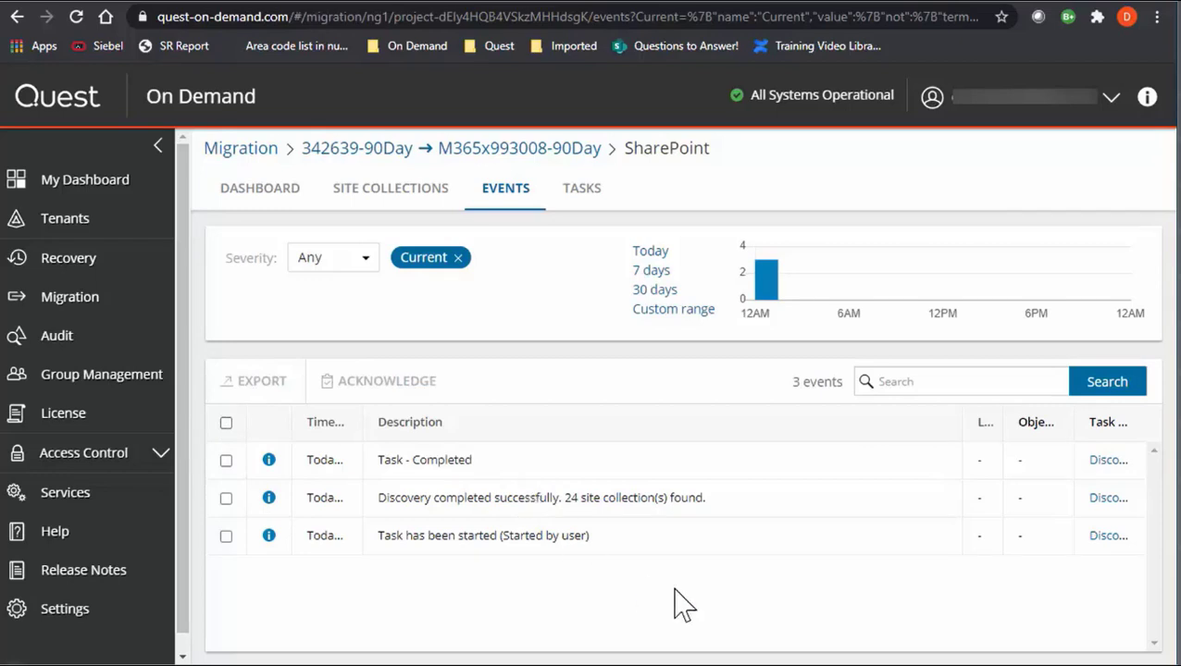
mouse_move(672, 392)
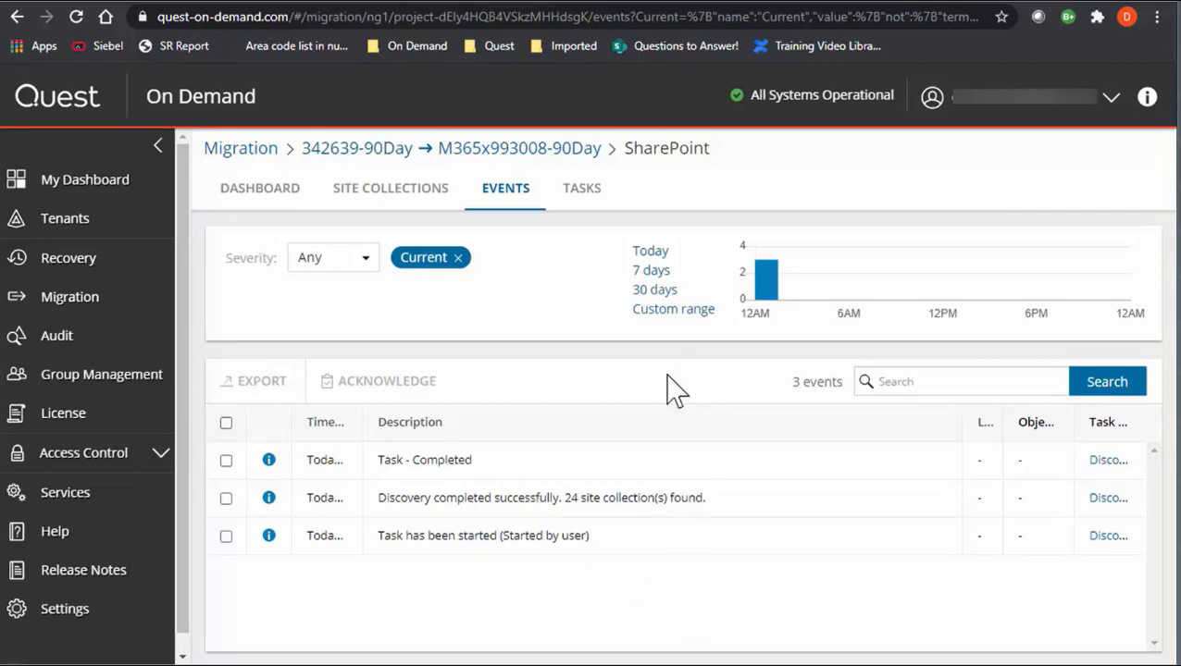
mouse_move(694, 477)
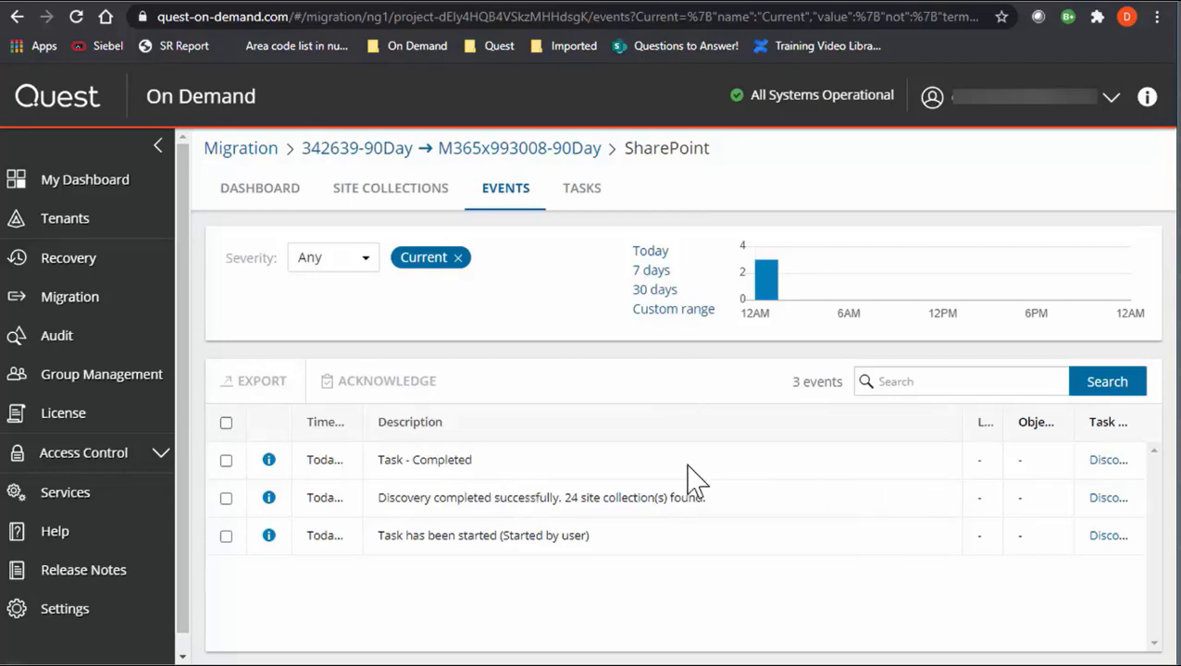
mouse_move(654, 541)
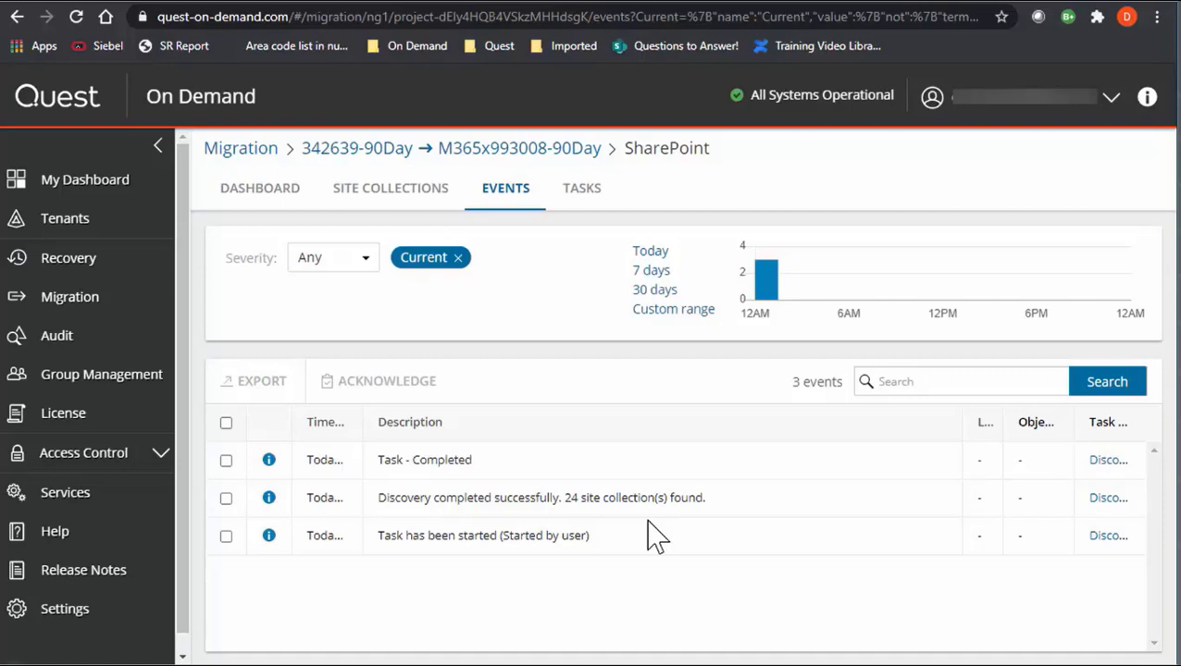
mouse_move(792, 550)
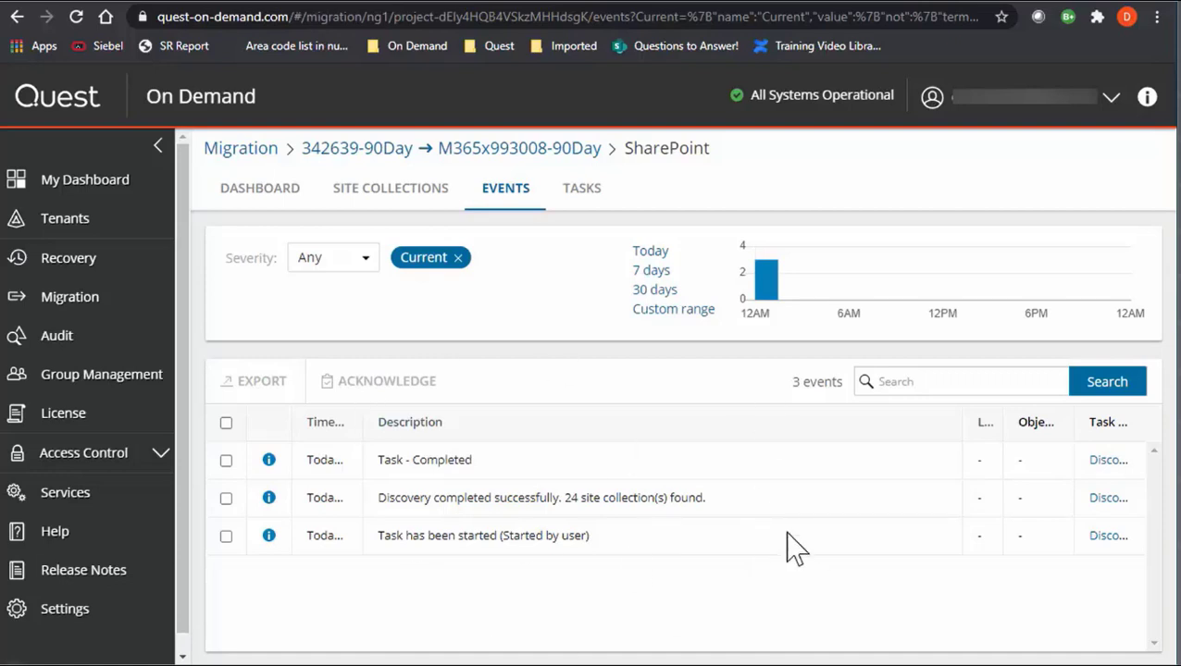
mouse_move(739, 453)
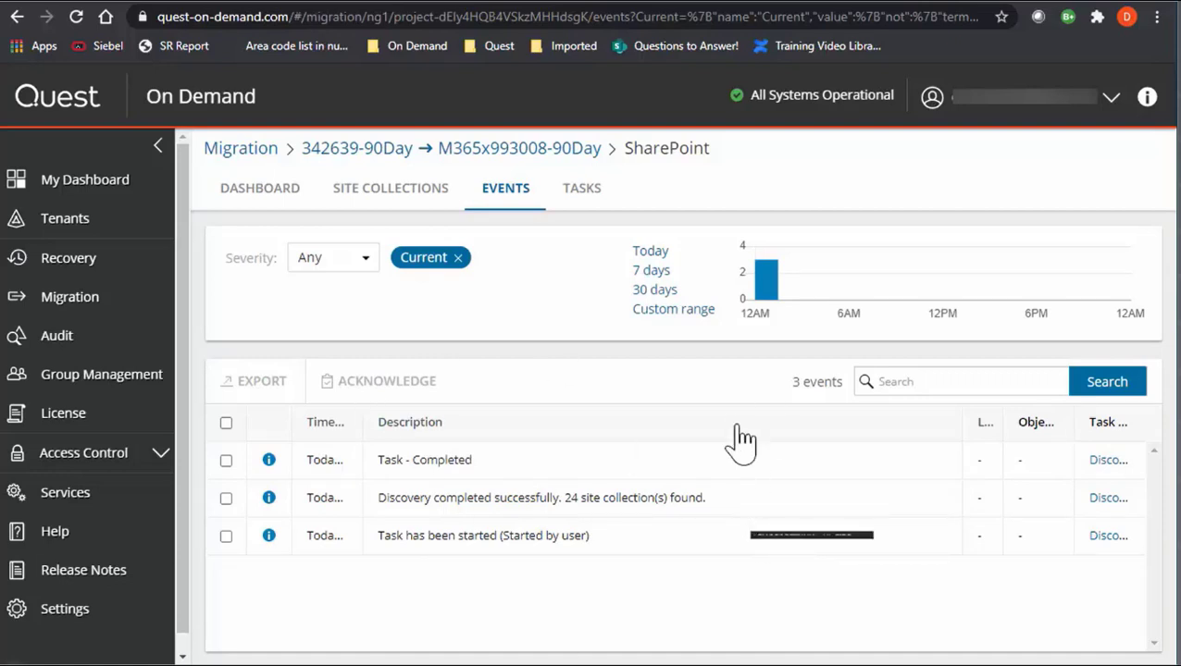
mouse_move(592, 202)
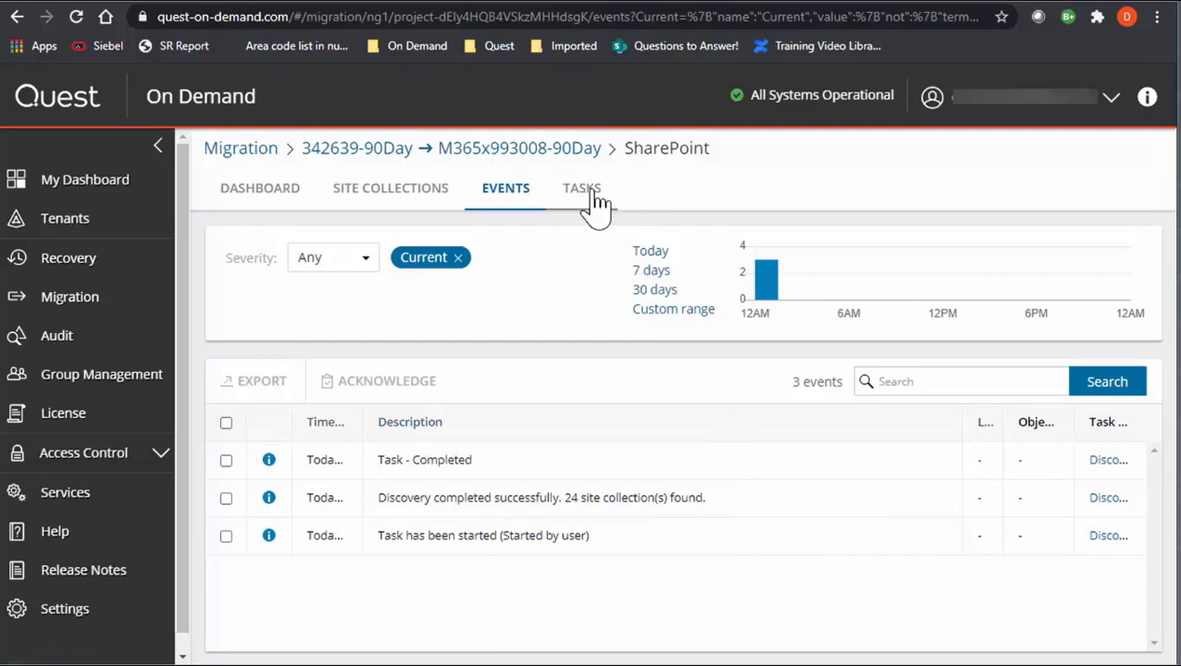
- From the Tasks list, open the three events of Discover Site Collections Task-1st
left_click(581, 188)
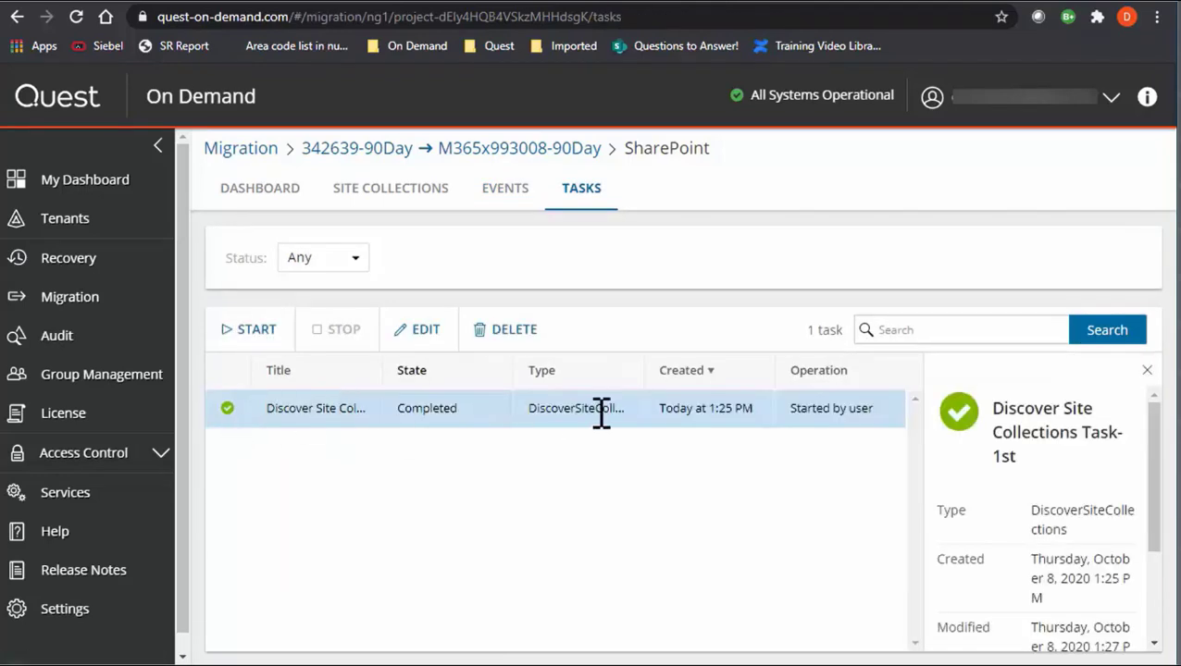
mouse_move(319, 398)
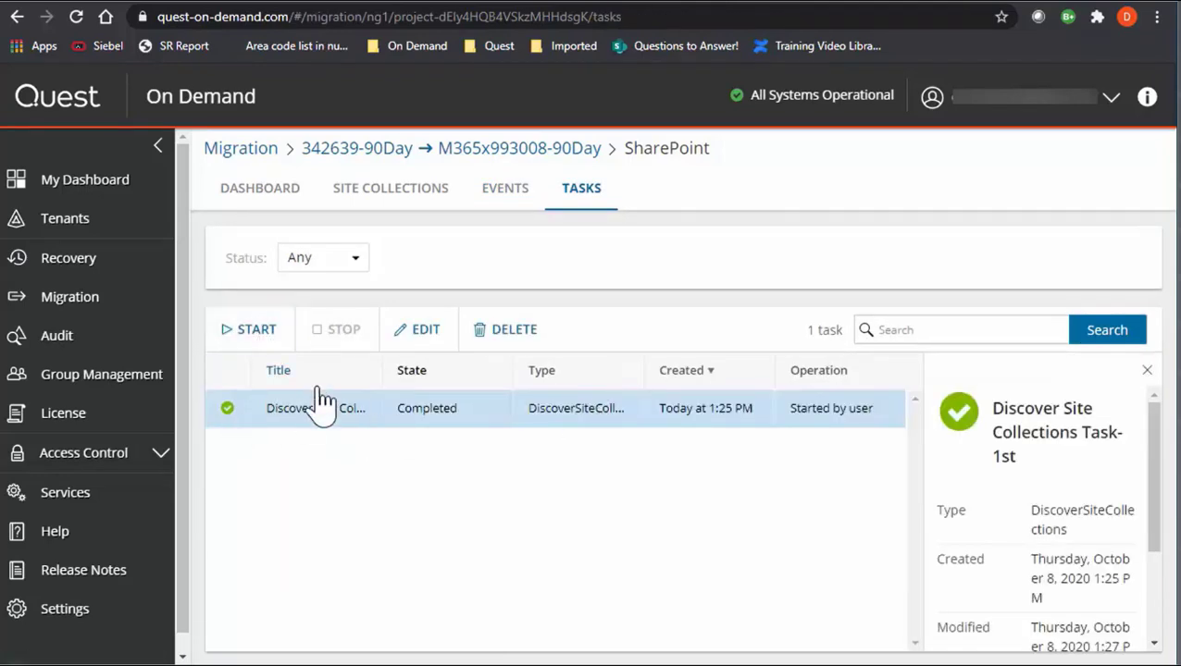
mouse_move(453, 342)
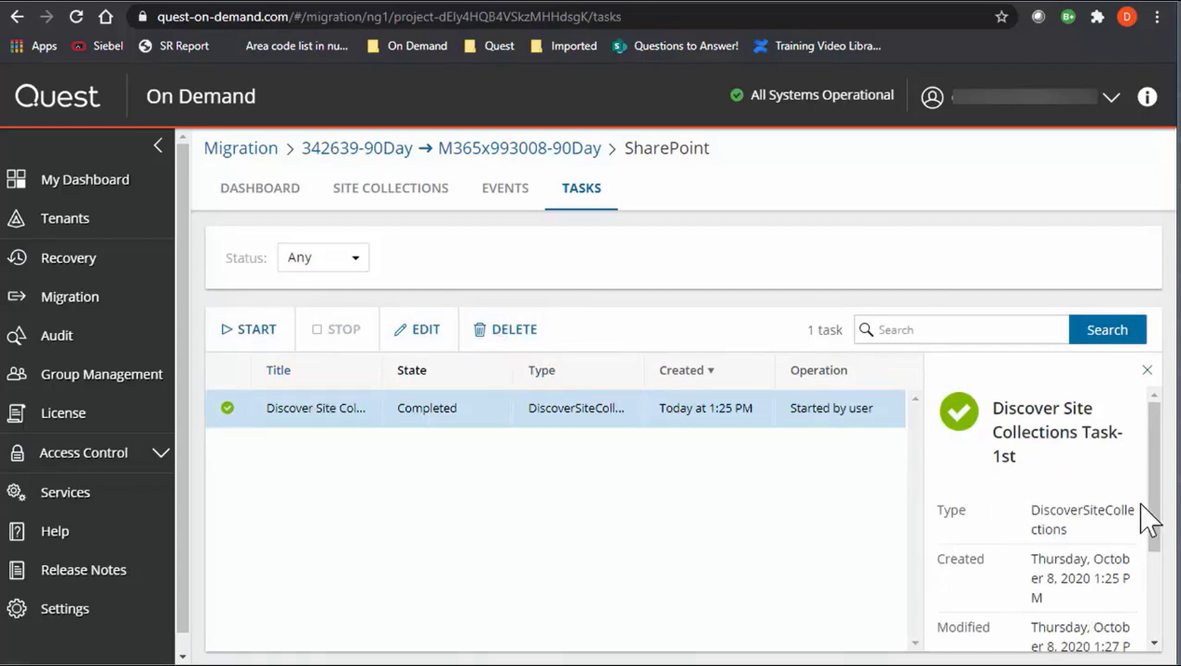
scroll("down", 3)
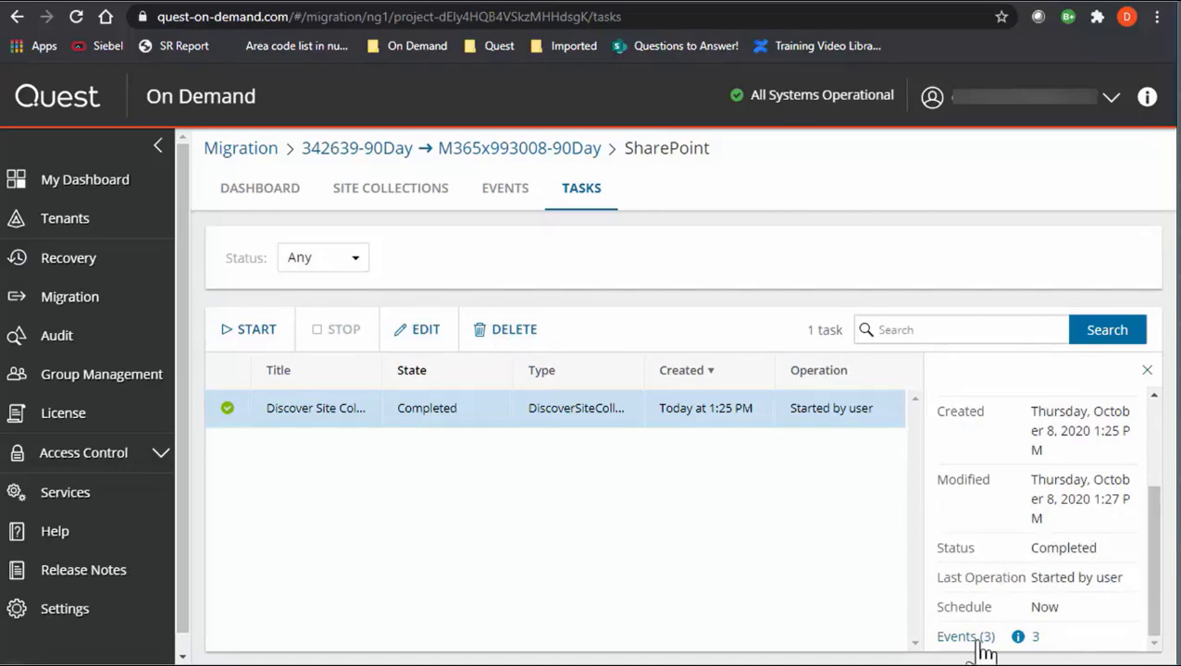
mouse_move(705, 273)
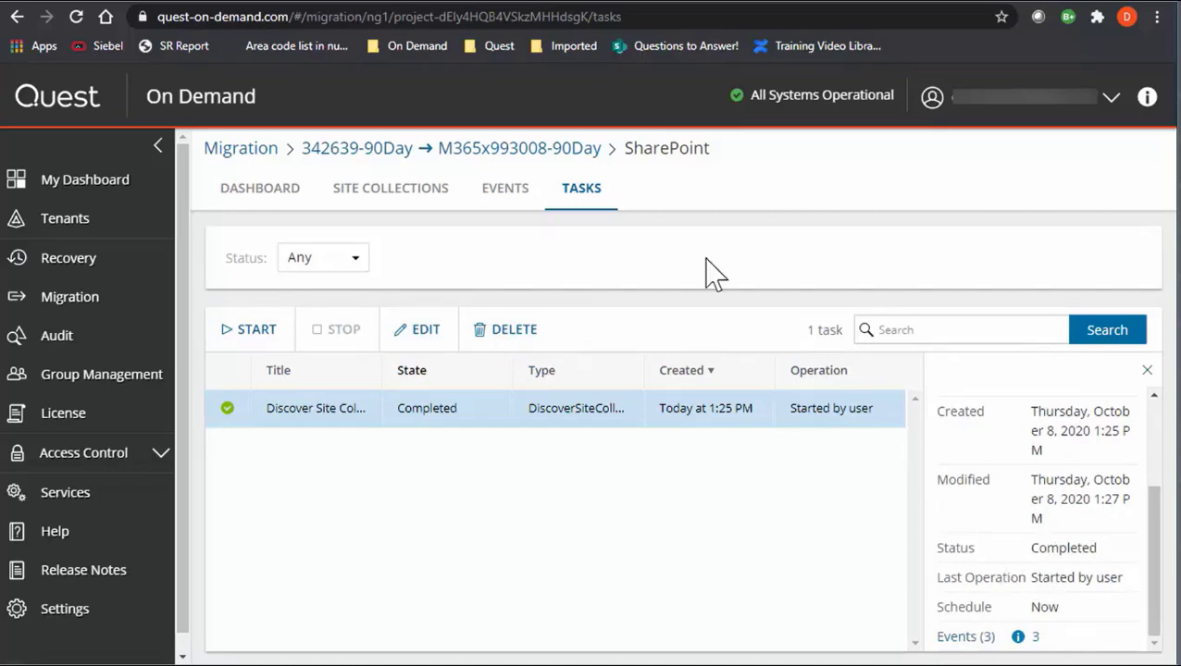
mouse_move(921, 571)
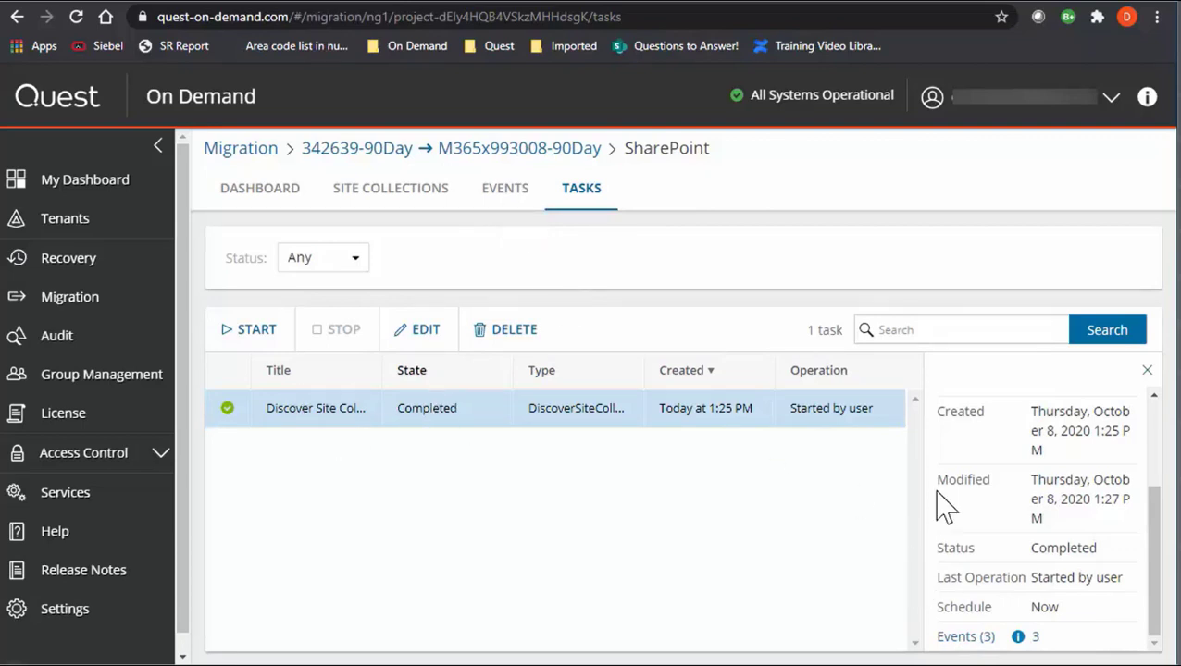
left_click(504, 188)
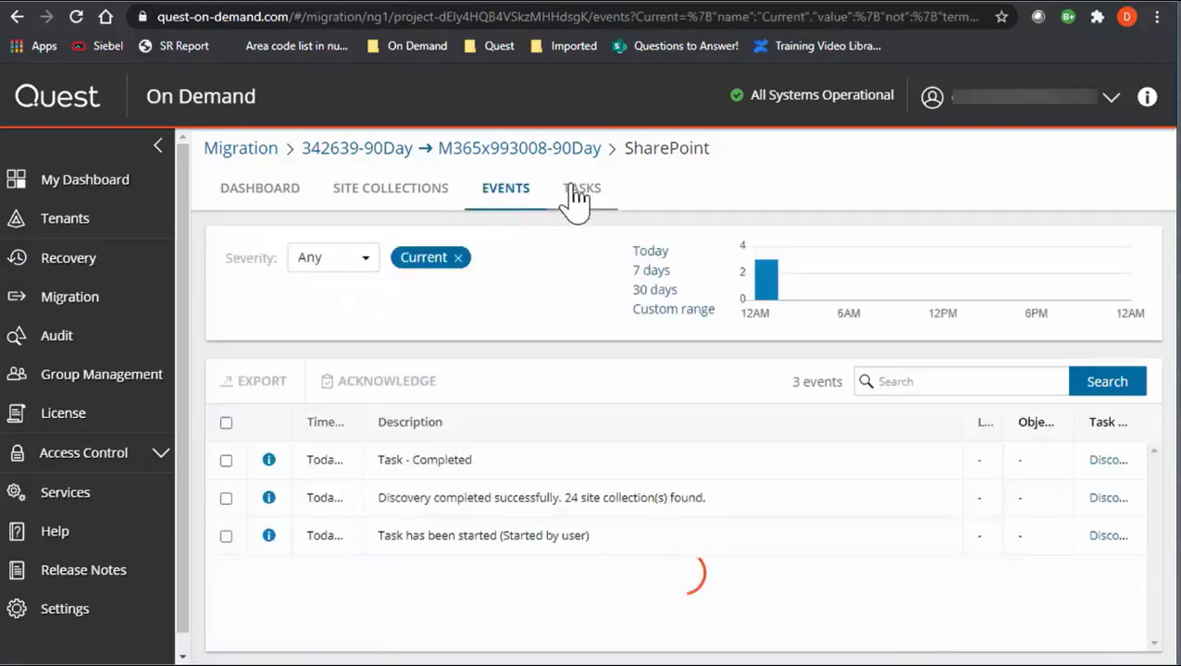